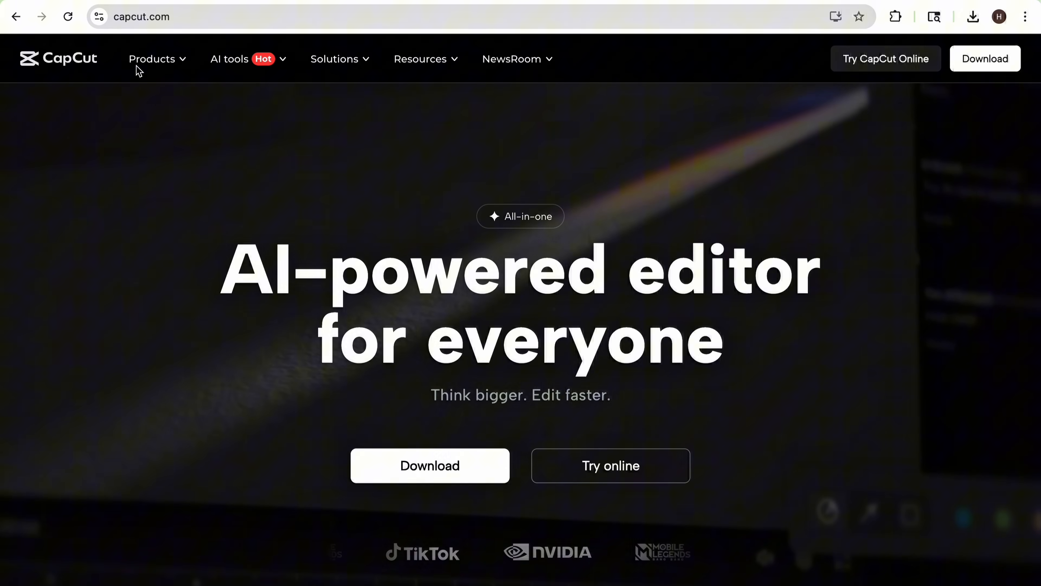
- Launch the AI video maker from the homepage's AI tools showcase
{"action": "left_click", "coordinate": [153, 58]}
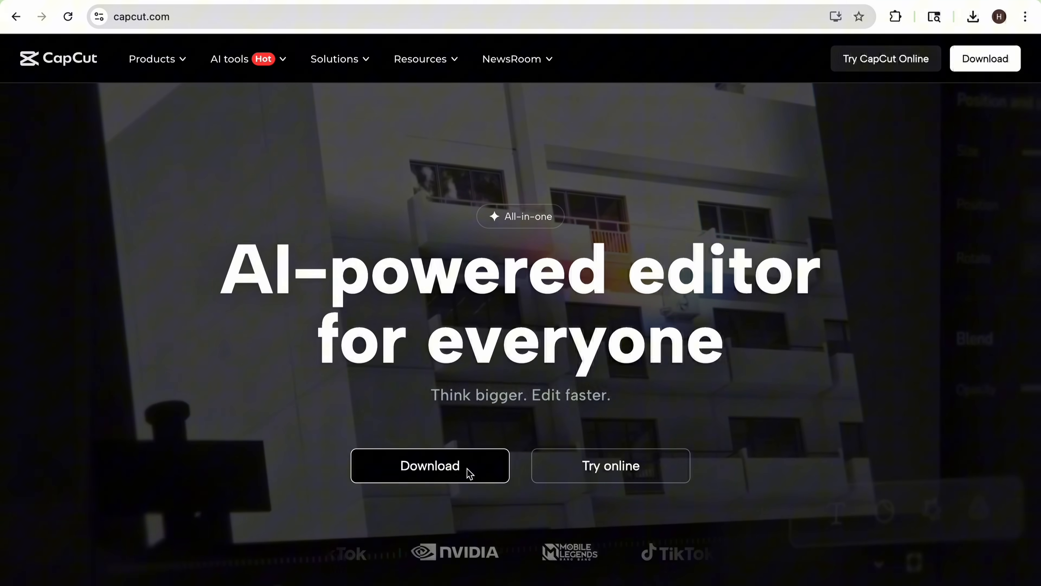
{"action": "scroll", "scroll_direction": "down", "scroll_amount": 3}
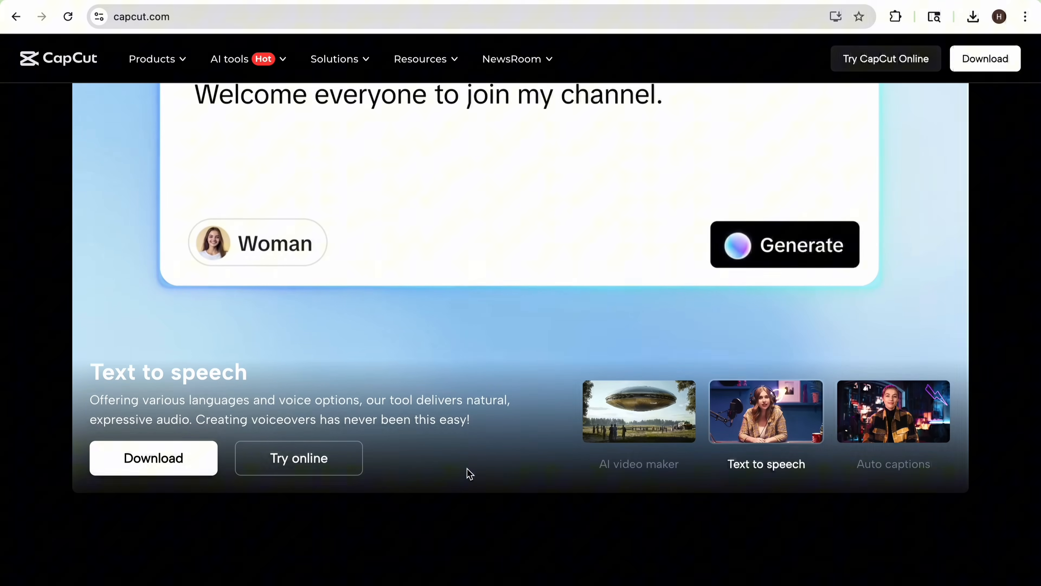
{"action": "left_click", "coordinate": [152, 458]}
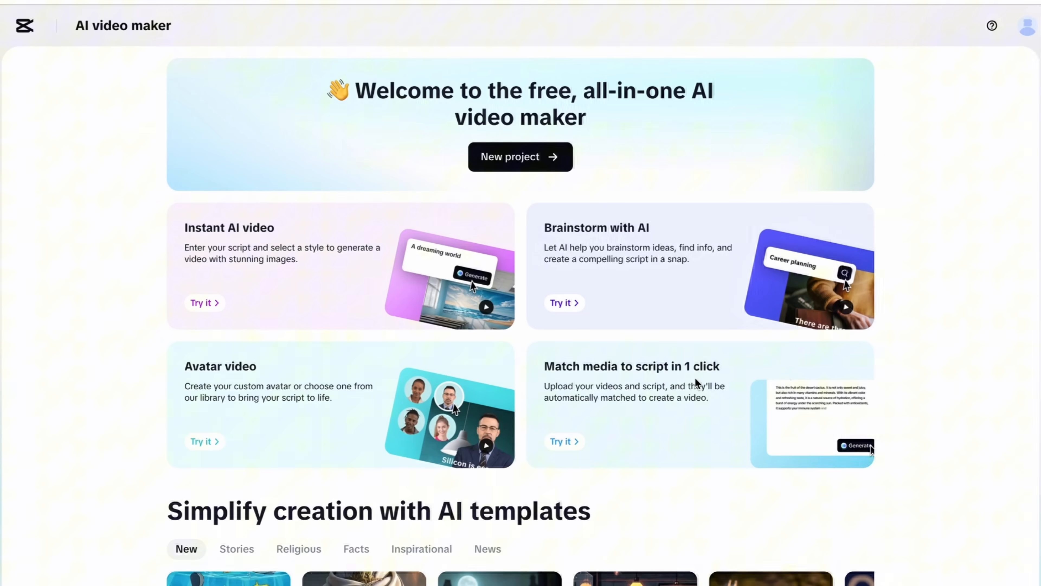
{"action": "scroll", "scroll_direction": "down", "scroll_amount": 3}
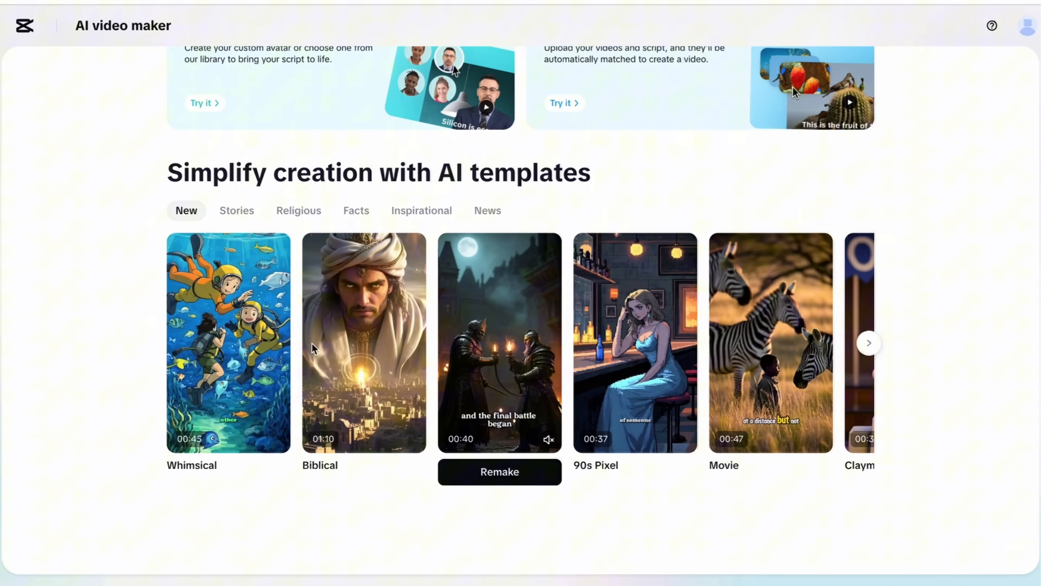
{"action": "mouse_move", "coordinate": [543, 192]}
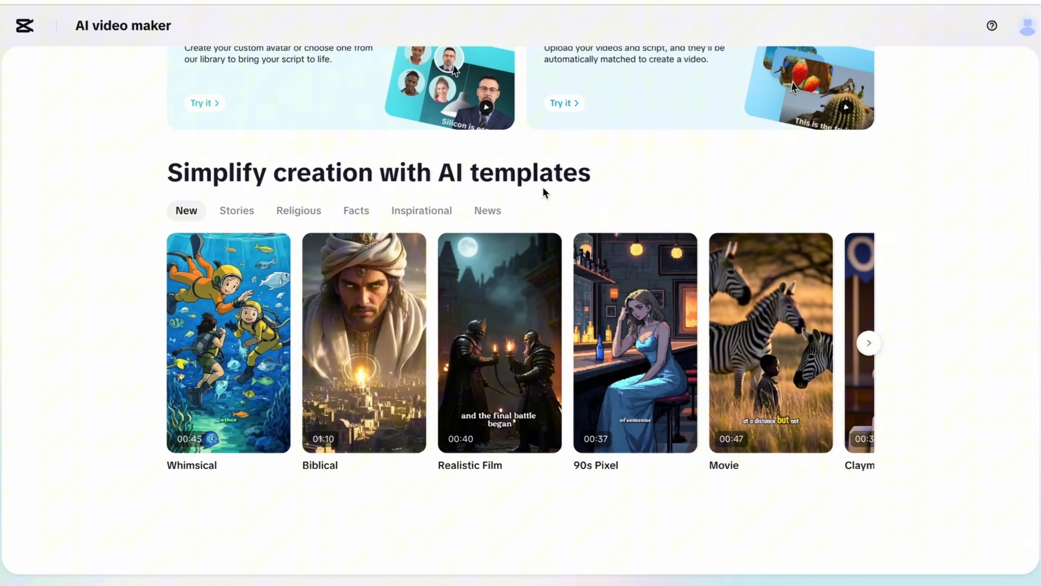
{"action": "mouse_move", "coordinate": [189, 491]}
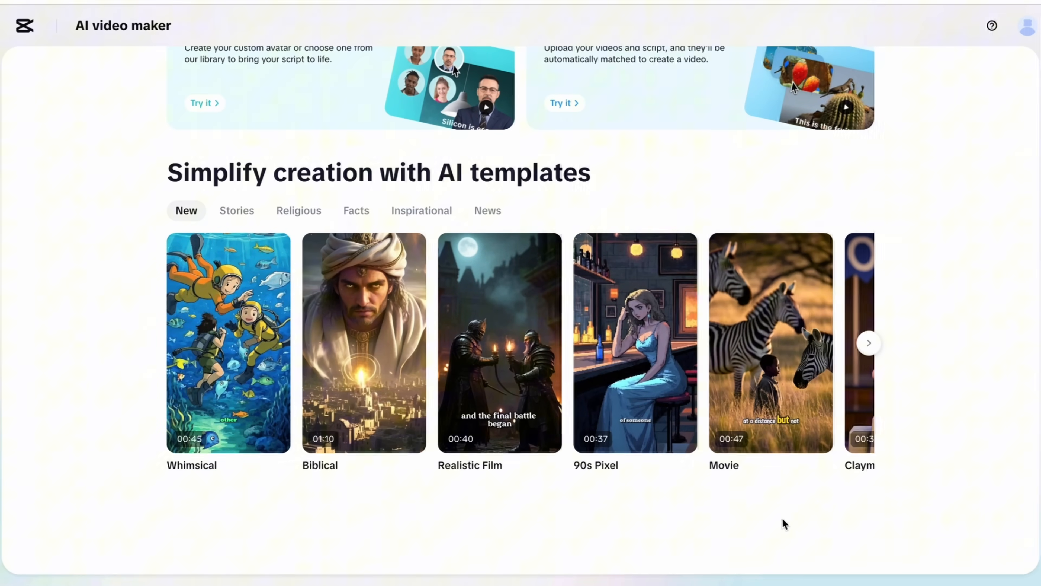
{"action": "mouse_move", "coordinate": [884, 415]}
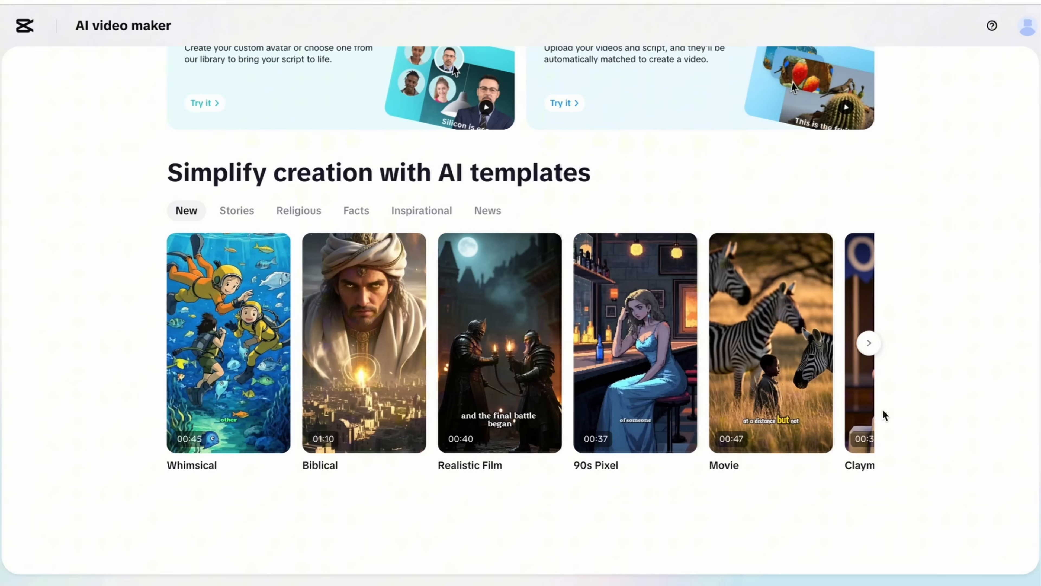
{"action": "scroll", "scroll_direction": "up", "scroll_amount": 3}
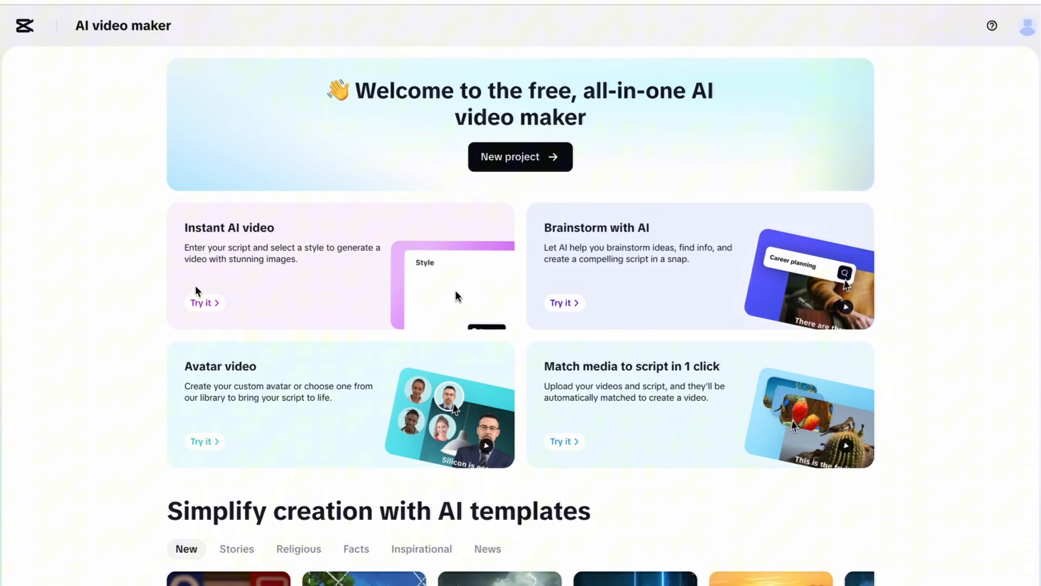
- Begin an Instant AI video, keep Realistic Film after browsing styles, and choose 9:16
{"action": "left_click", "coordinate": [200, 302]}
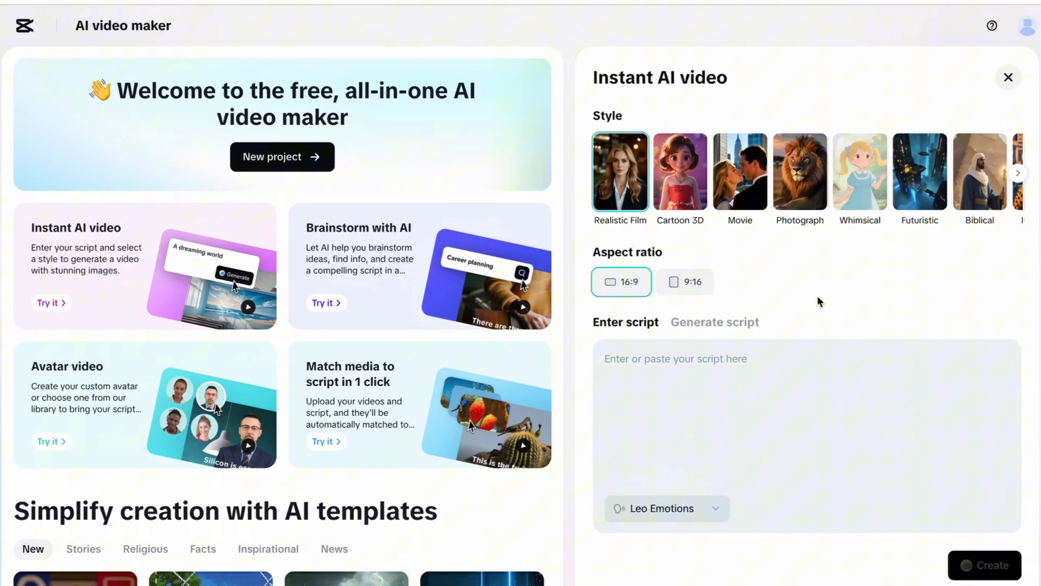
{"action": "mouse_move", "coordinate": [639, 203]}
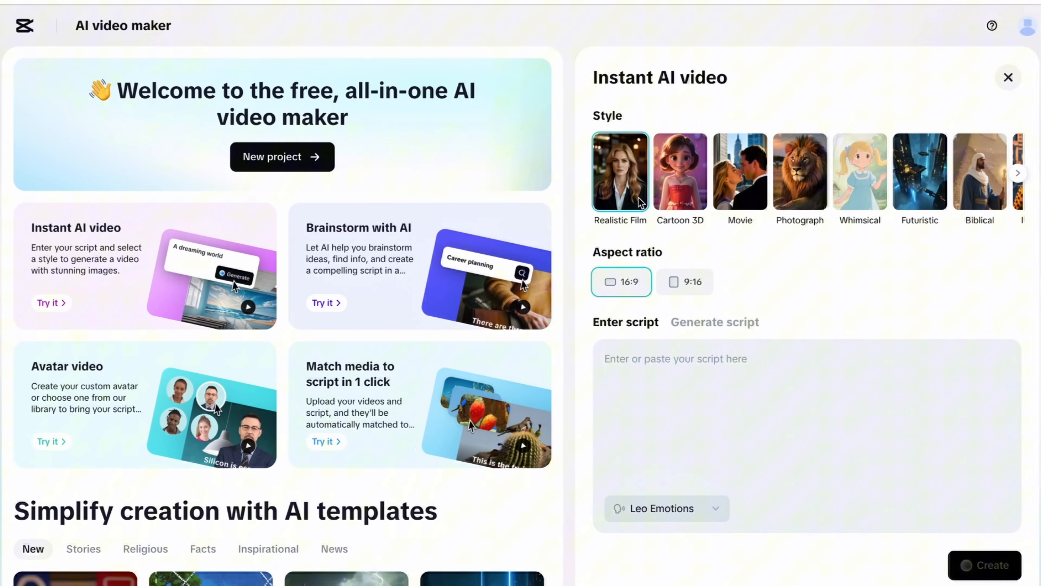
{"action": "mouse_move", "coordinate": [675, 174]}
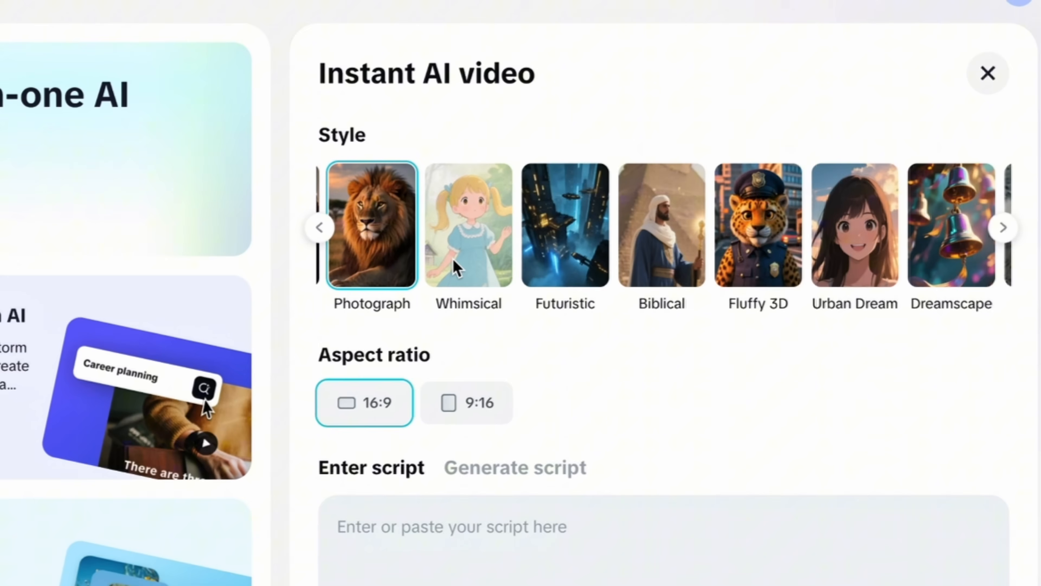
{"action": "left_click", "coordinate": [1004, 227]}
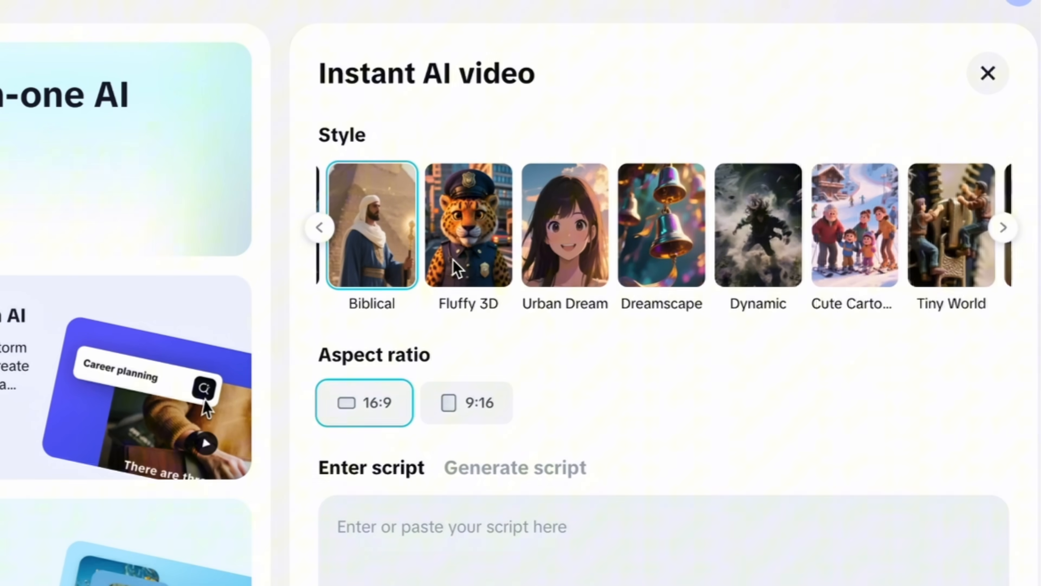
{"action": "left_click", "coordinate": [321, 228]}
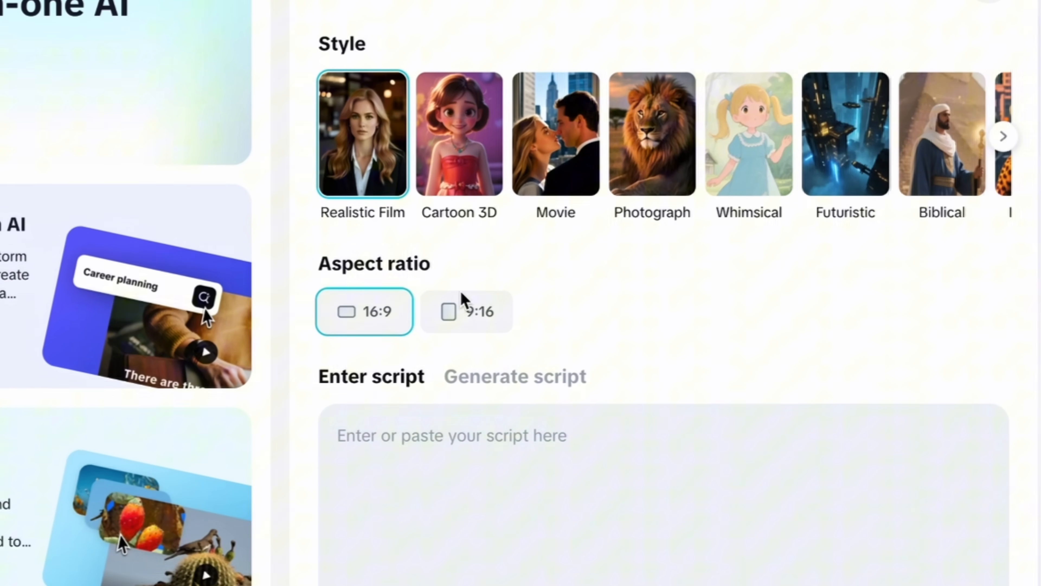
{"action": "left_click", "coordinate": [467, 311]}
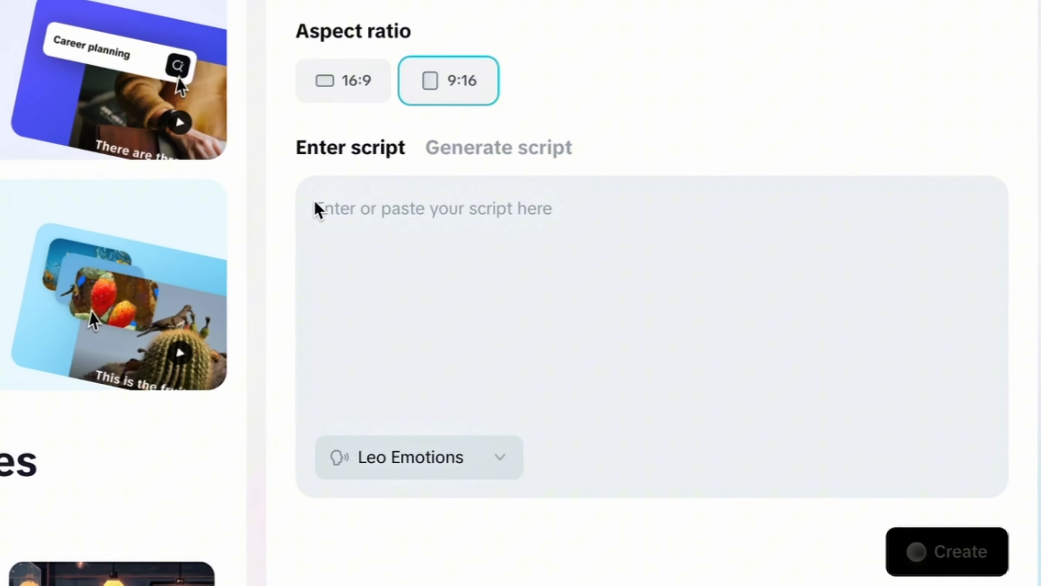
{"action": "mouse_move", "coordinate": [350, 211]}
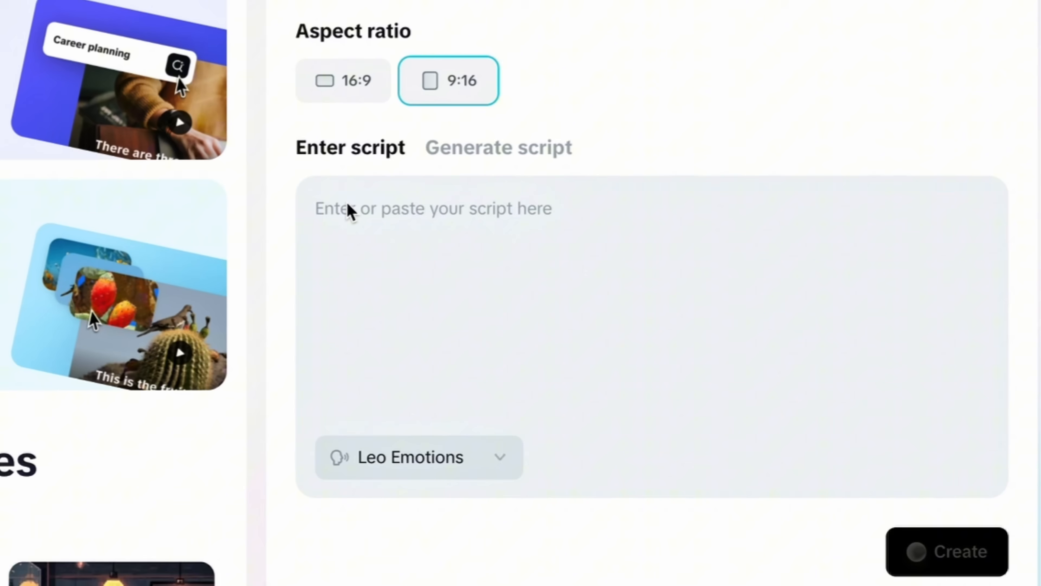
{"action": "mouse_move", "coordinate": [524, 166]}
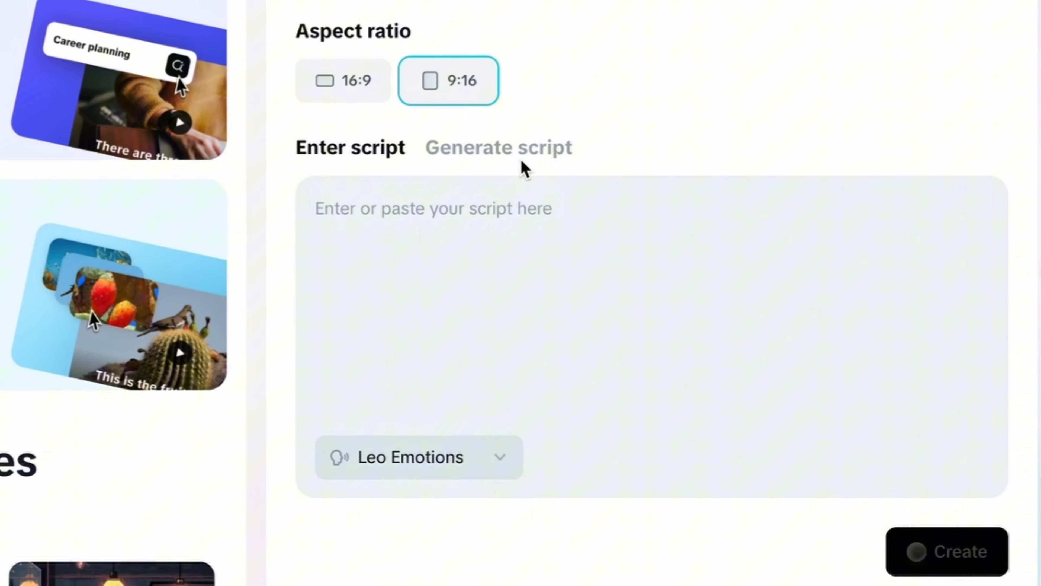
- Enter the topic "5 facts about cats?" for AI scripting with Siren voice and 1 min length
{"action": "left_click", "coordinate": [498, 147]}
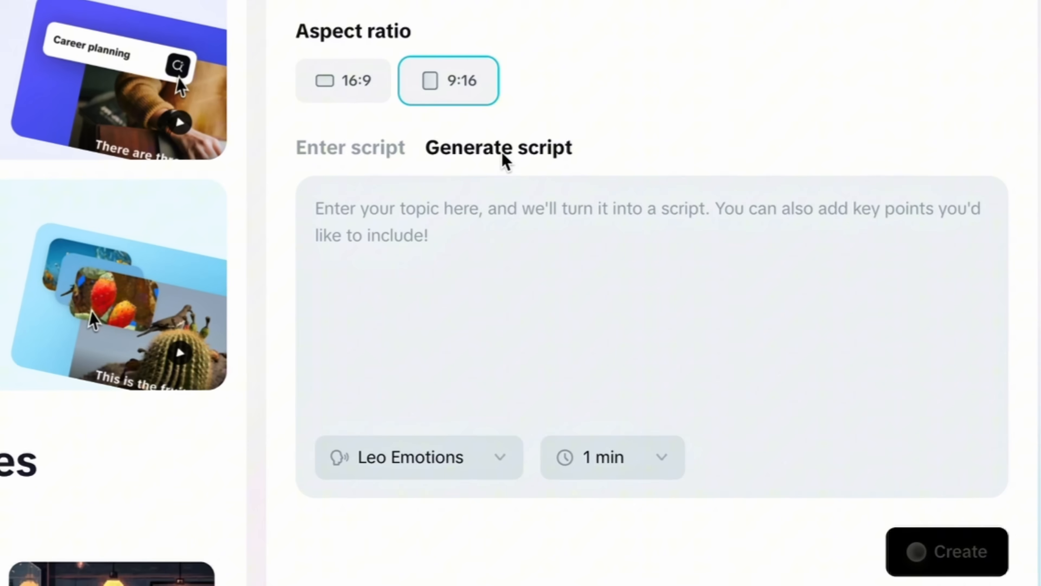
{"action": "mouse_move", "coordinate": [370, 261]}
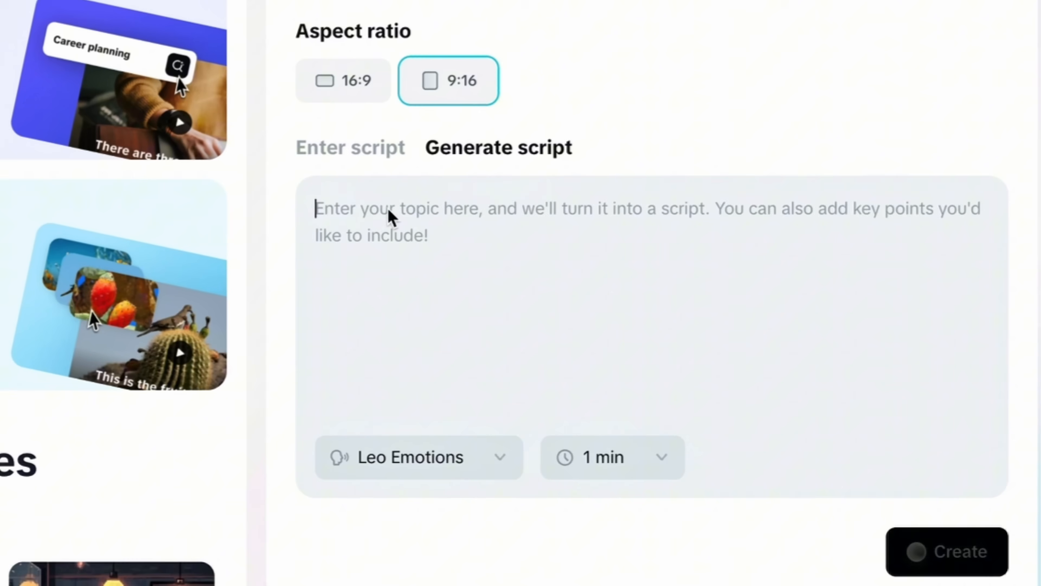
{"action": "type", "text": "5 facts about cats"}
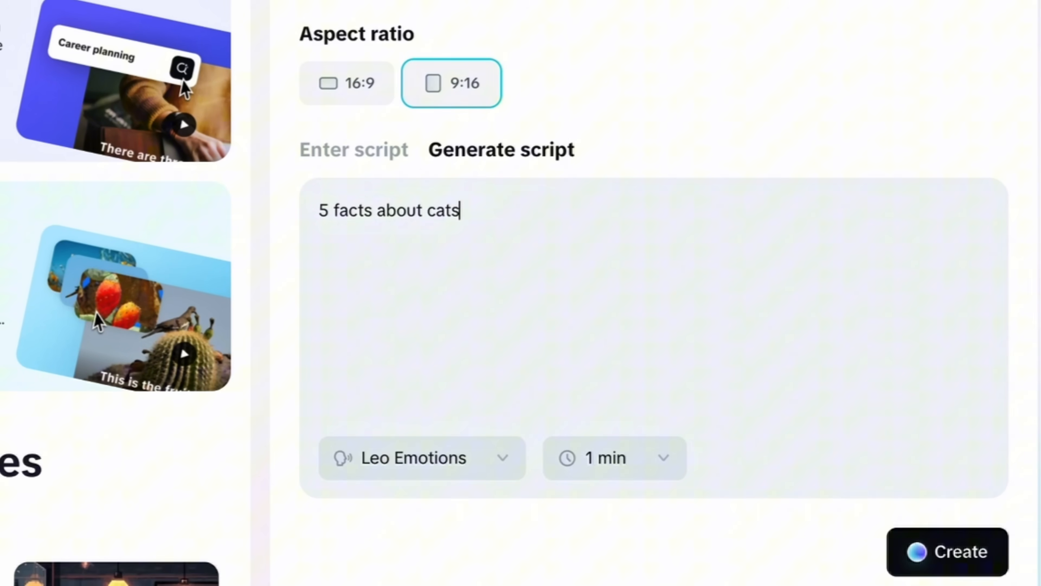
{"action": "type", "text": "?"}
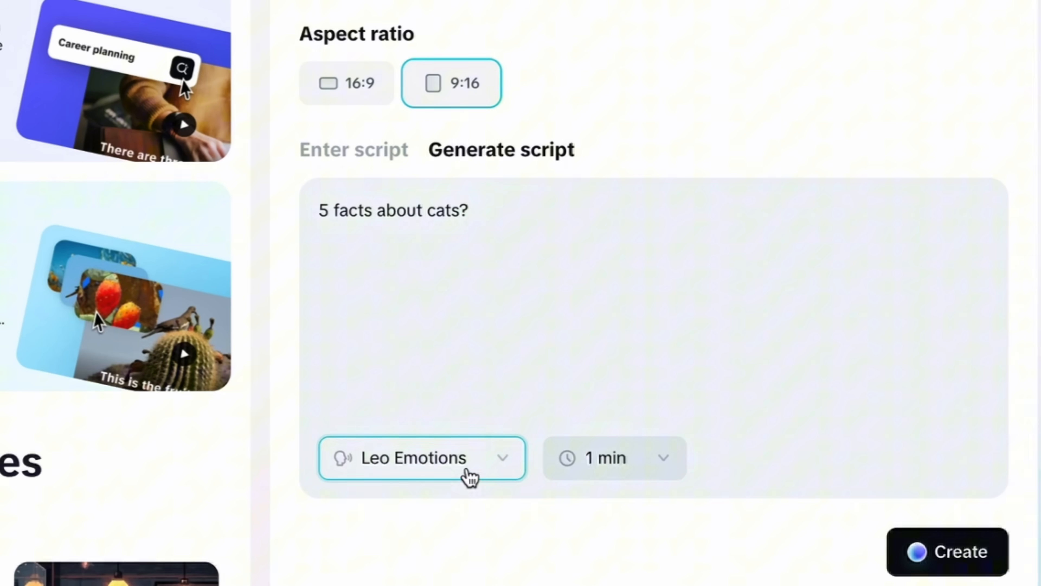
{"action": "left_click", "coordinate": [422, 458]}
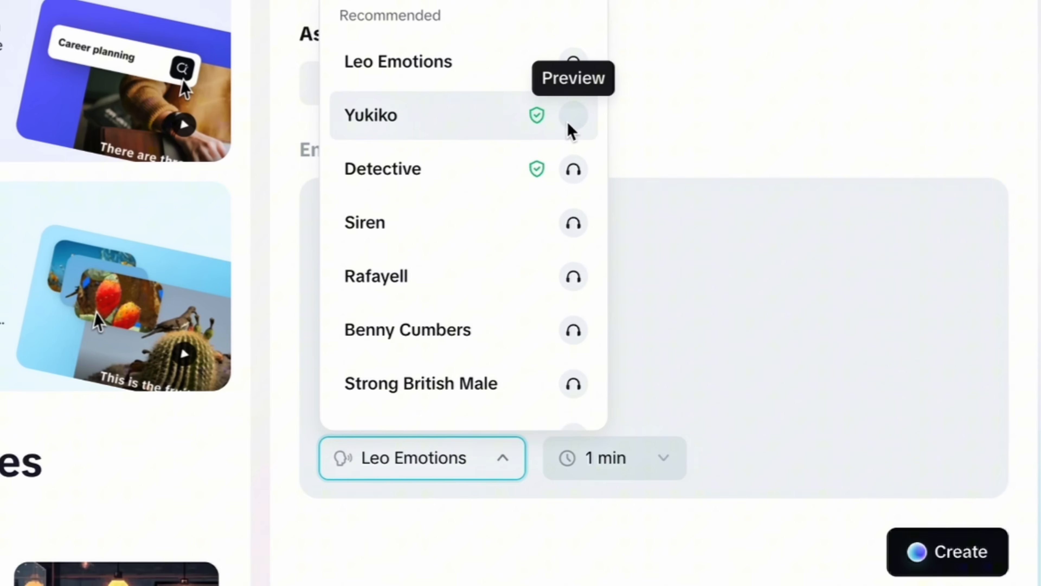
{"action": "mouse_move", "coordinate": [574, 173]}
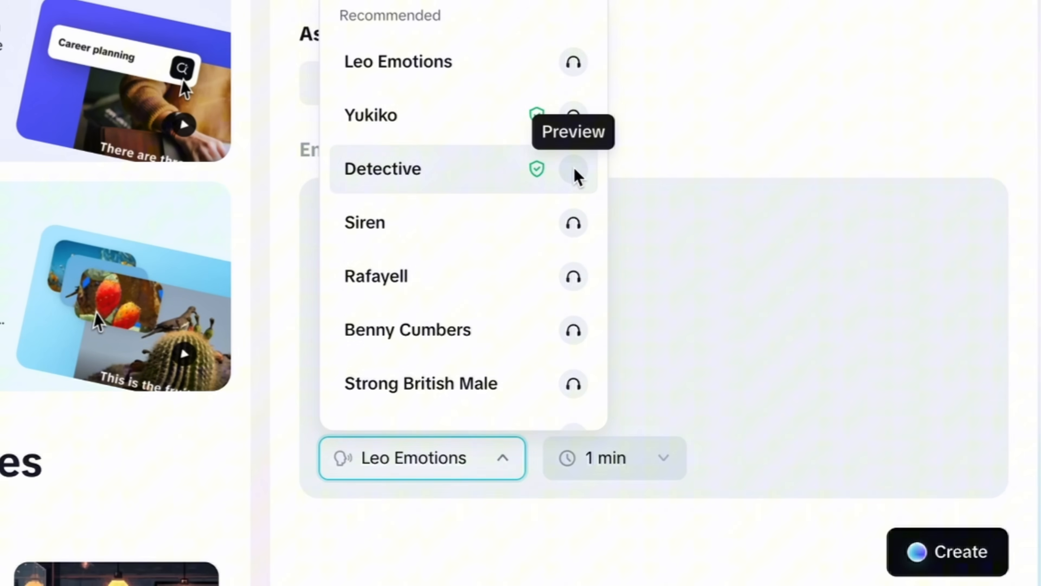
{"action": "mouse_move", "coordinate": [573, 223]}
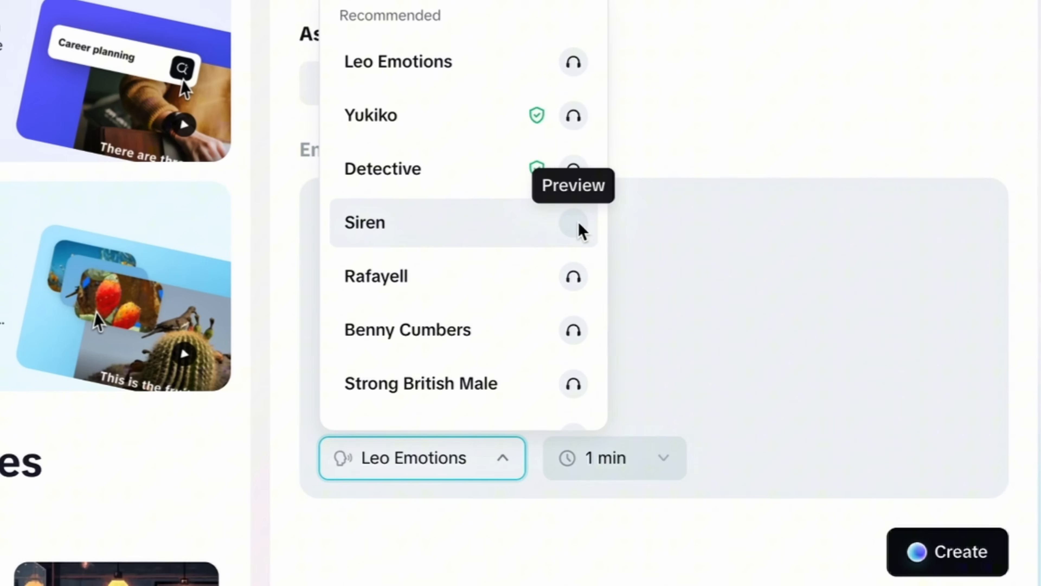
{"action": "left_click", "coordinate": [365, 222]}
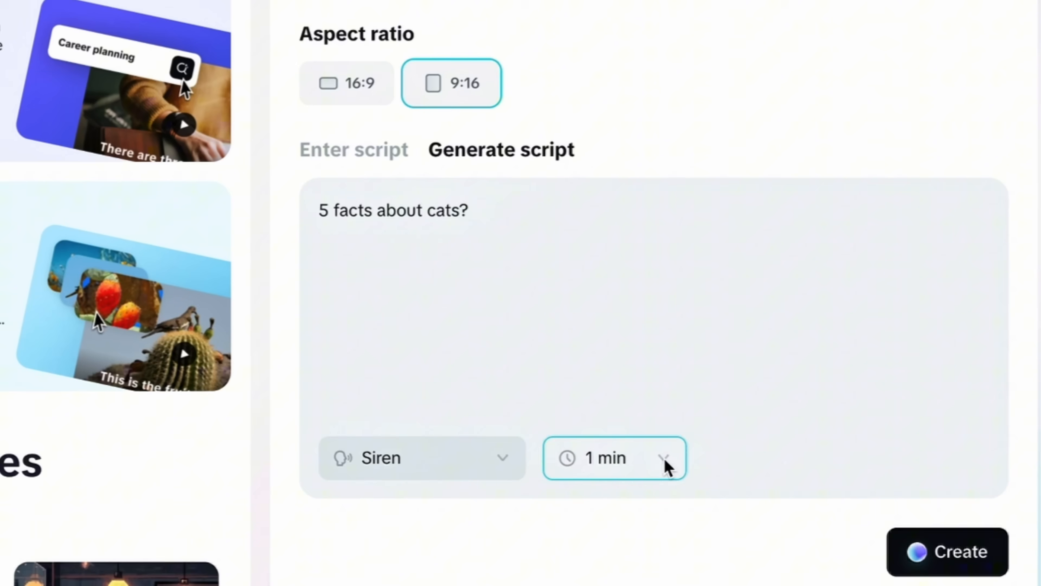
{"action": "left_click", "coordinate": [613, 457]}
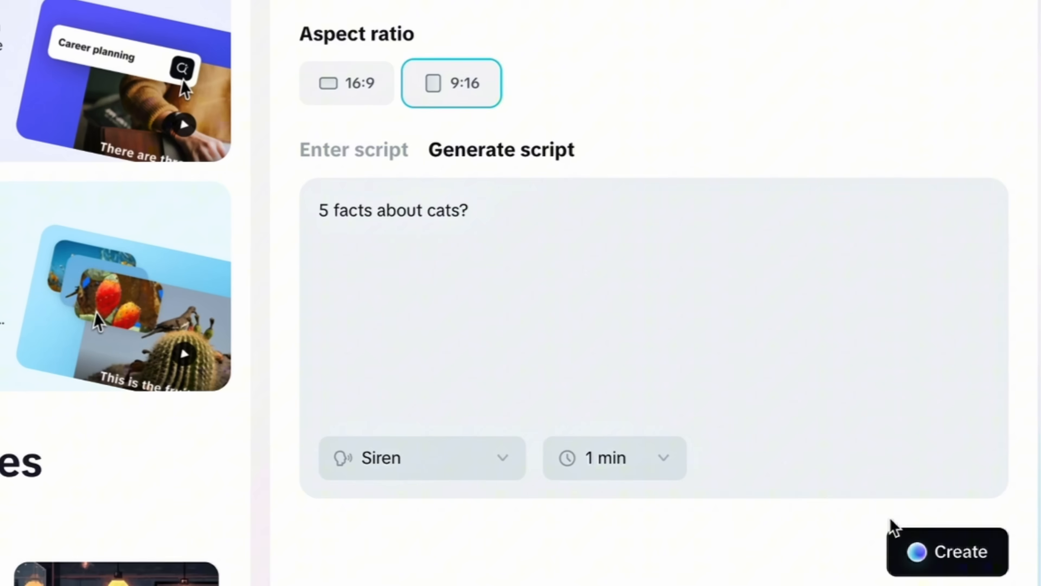
- Generate the cat-facts video and play its preview
{"action": "left_click", "coordinate": [947, 551]}
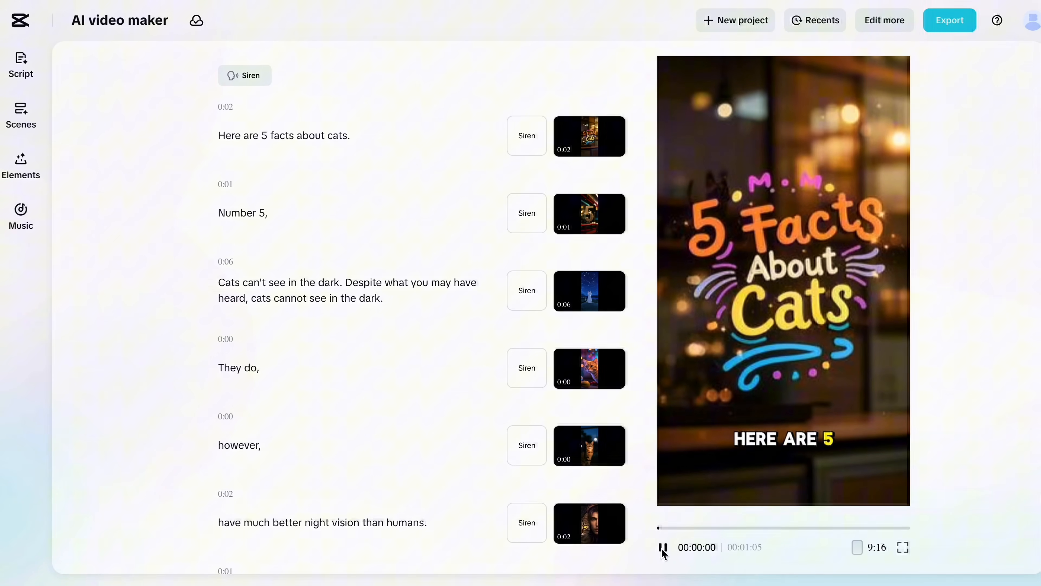
{"action": "left_click", "coordinate": [662, 547]}
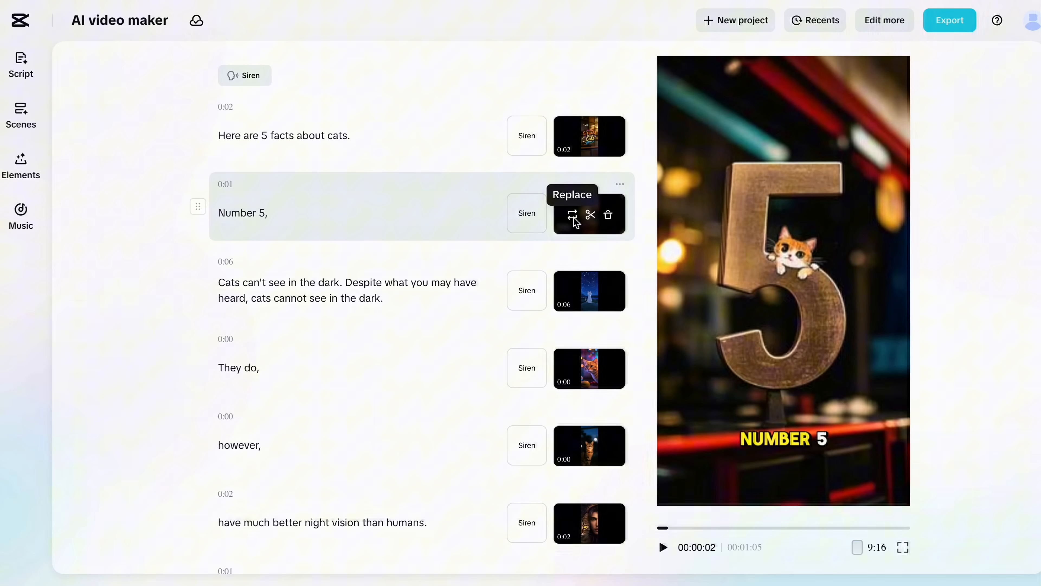
- Replace the Number 5 scene visual with a newly generated Photograph-style AI image
{"action": "left_click", "coordinate": [572, 214]}
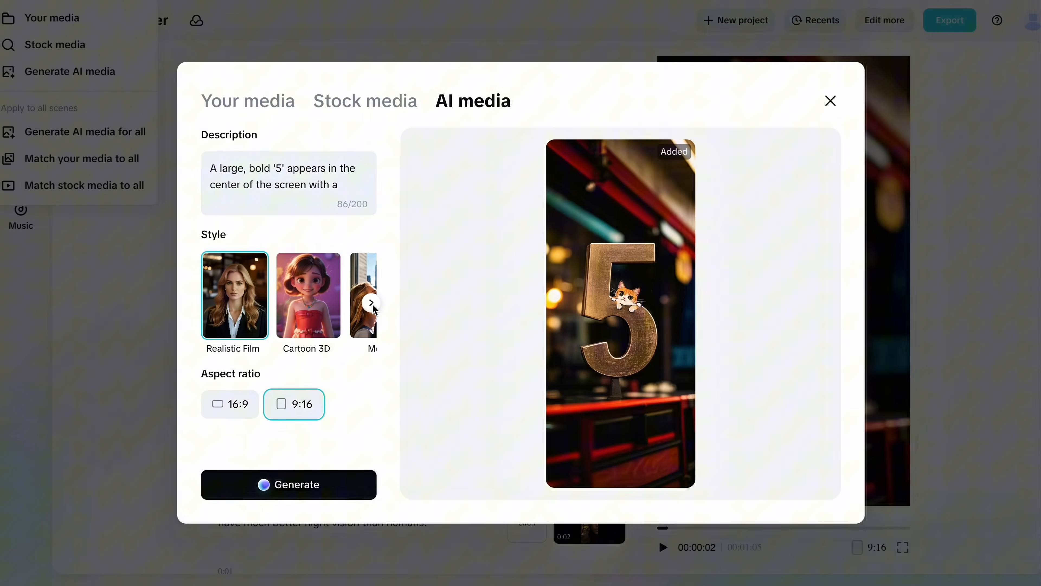
{"action": "left_click", "coordinate": [371, 303]}
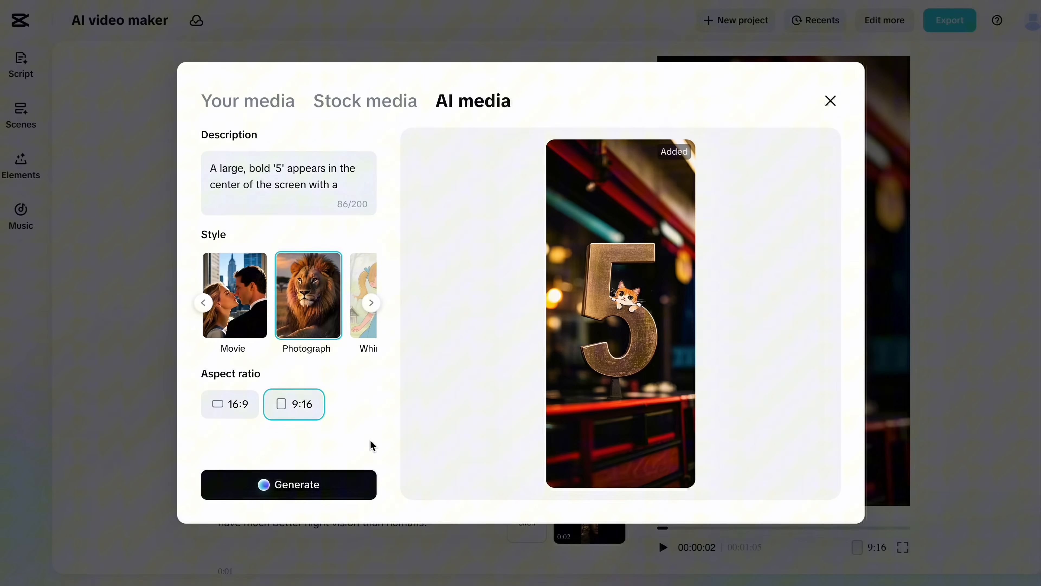
{"action": "left_click", "coordinate": [288, 484]}
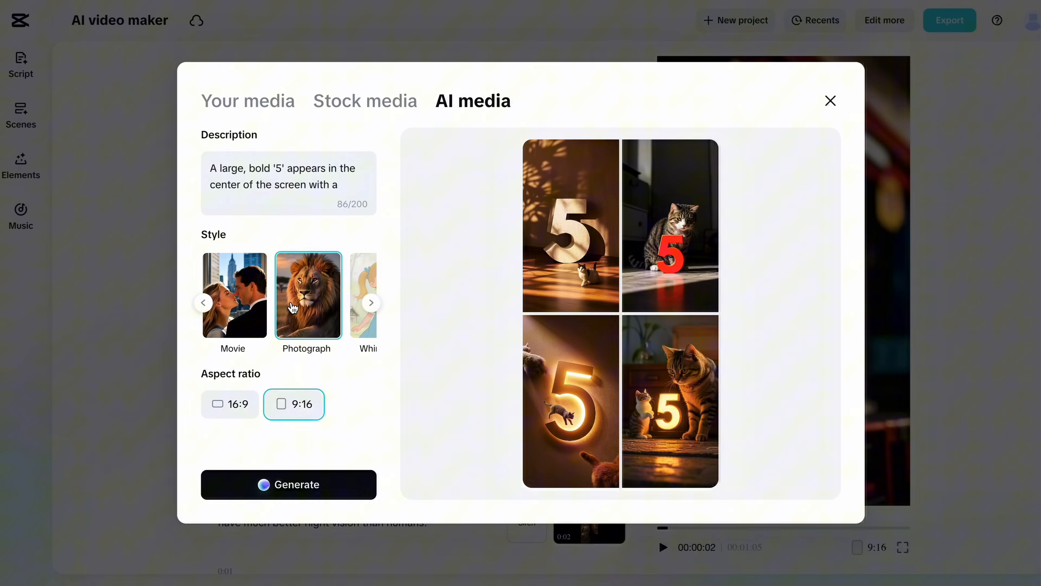
{"action": "mouse_move", "coordinate": [430, 325]}
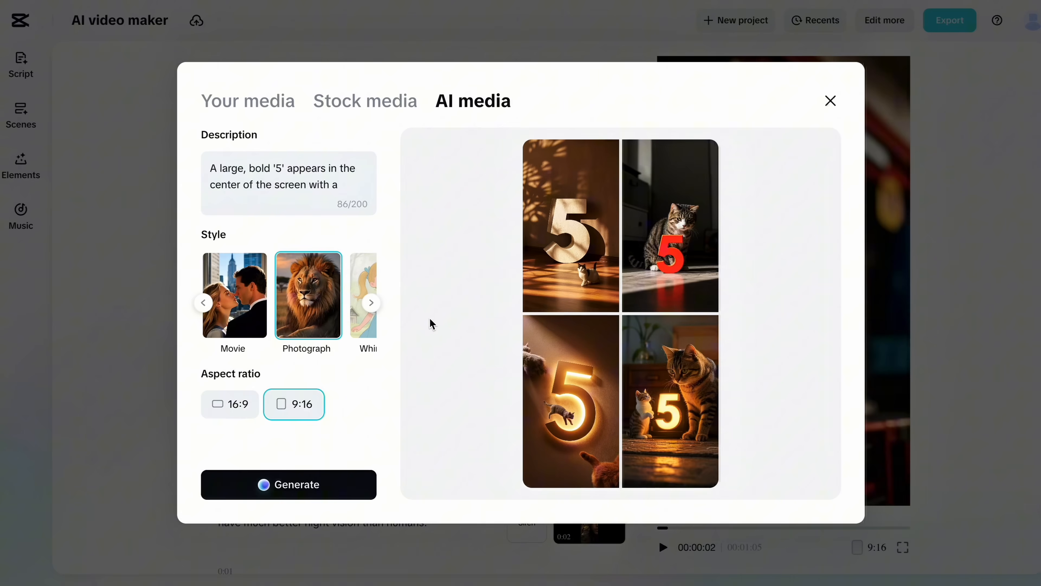
{"action": "mouse_move", "coordinate": [670, 400]}
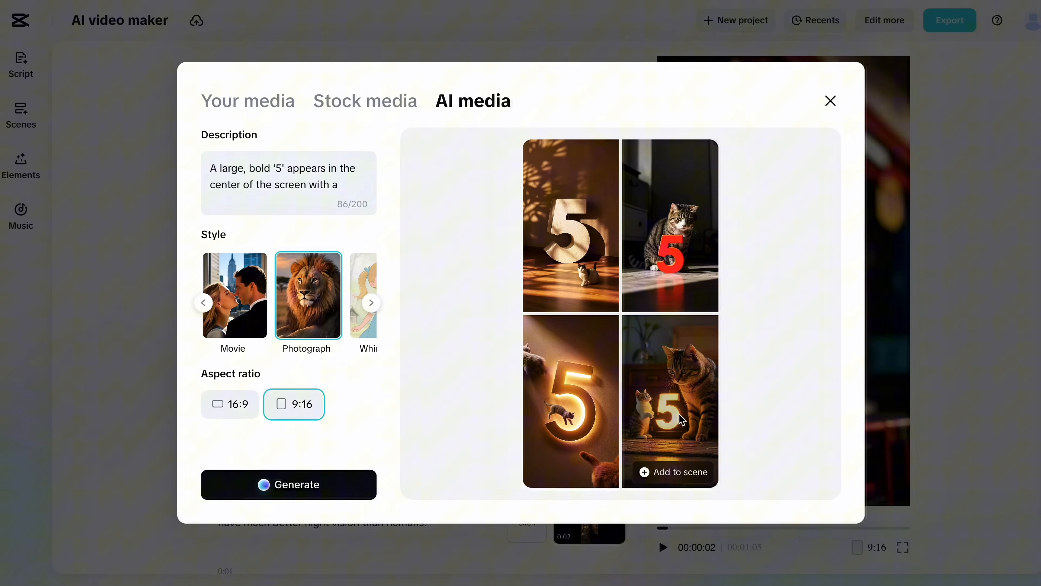
{"action": "left_click", "coordinate": [672, 472]}
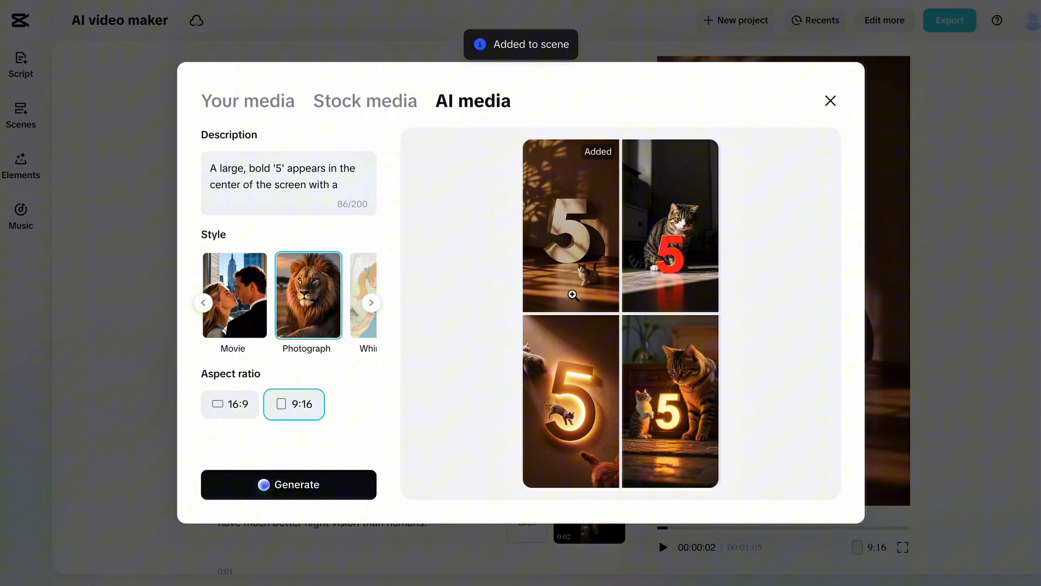
{"action": "left_click", "coordinate": [830, 101]}
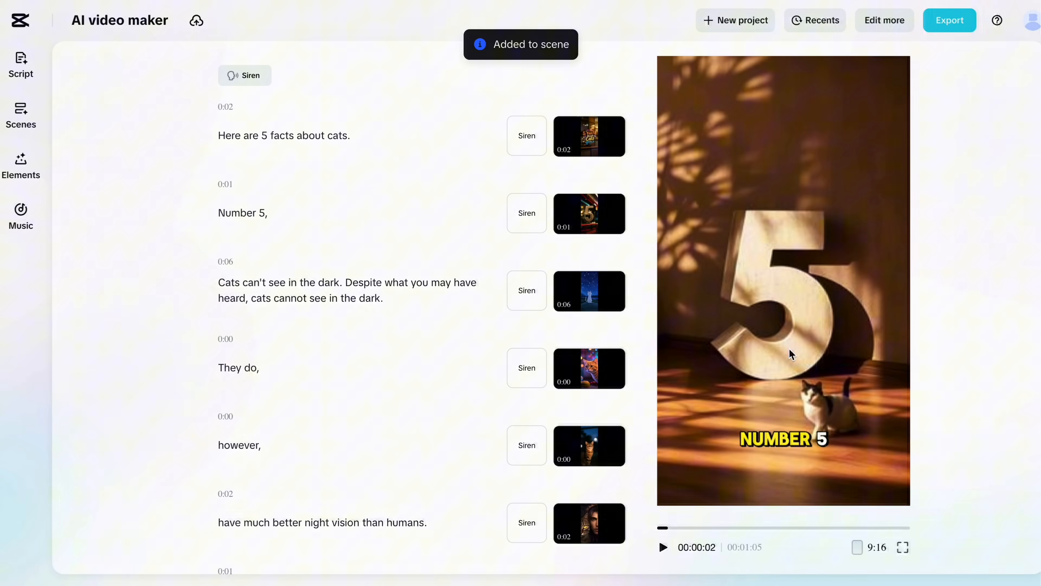
{"action": "mouse_move", "coordinate": [835, 402]}
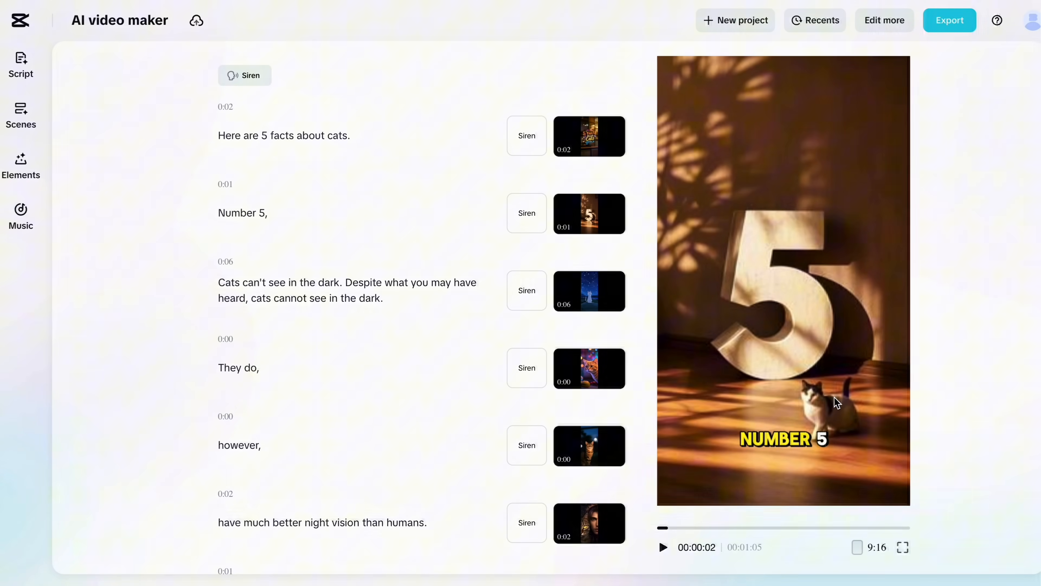
{"action": "scroll", "scroll_direction": "down", "scroll_amount": 3}
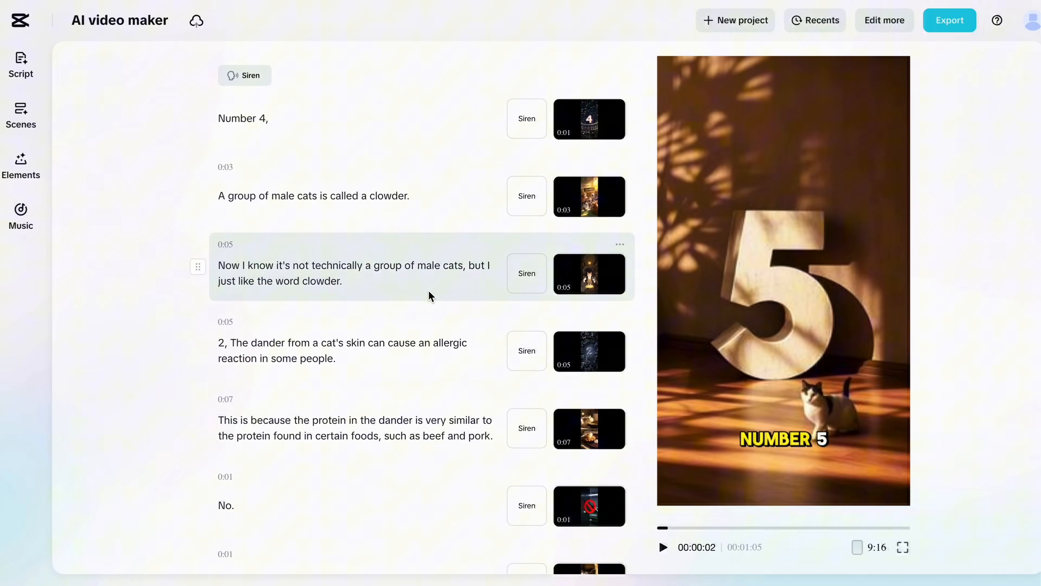
{"action": "scroll", "scroll_direction": "up", "scroll_amount": 3}
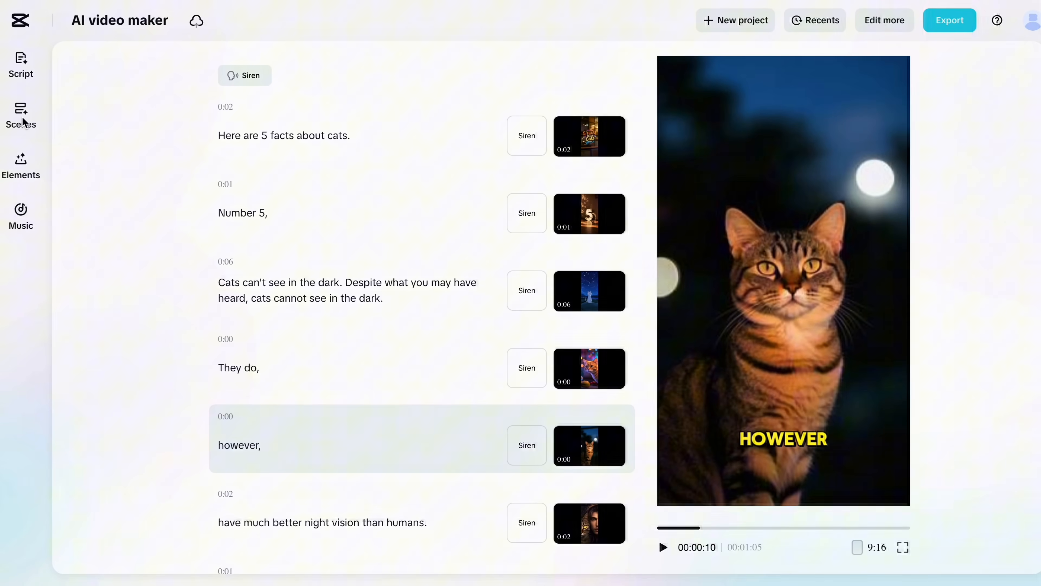
- Browse the scene voiceover list, previewing several narration voices
{"action": "left_click", "coordinate": [20, 116]}
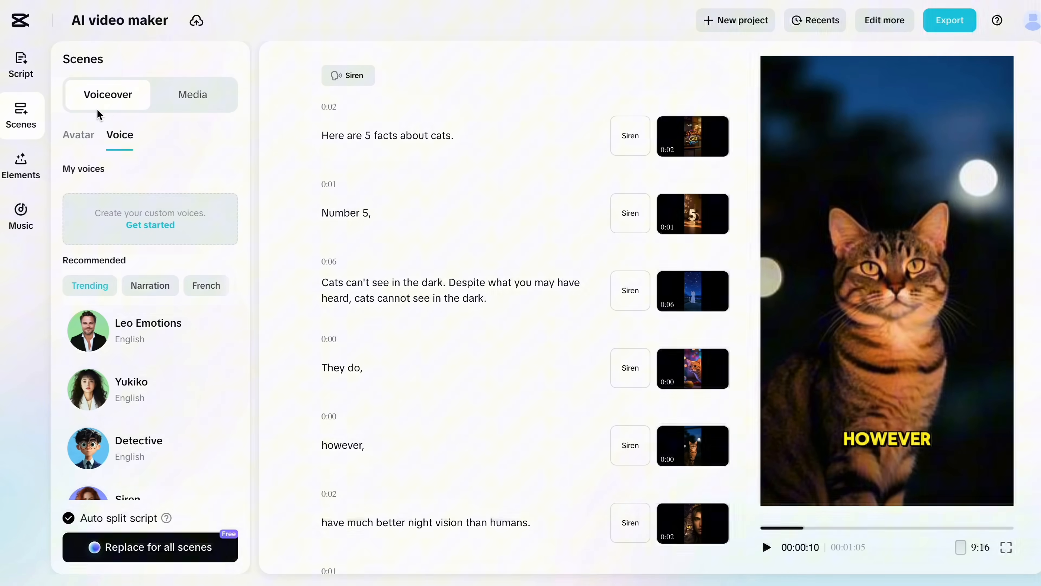
{"action": "scroll", "scroll_direction": "down", "scroll_amount": 3}
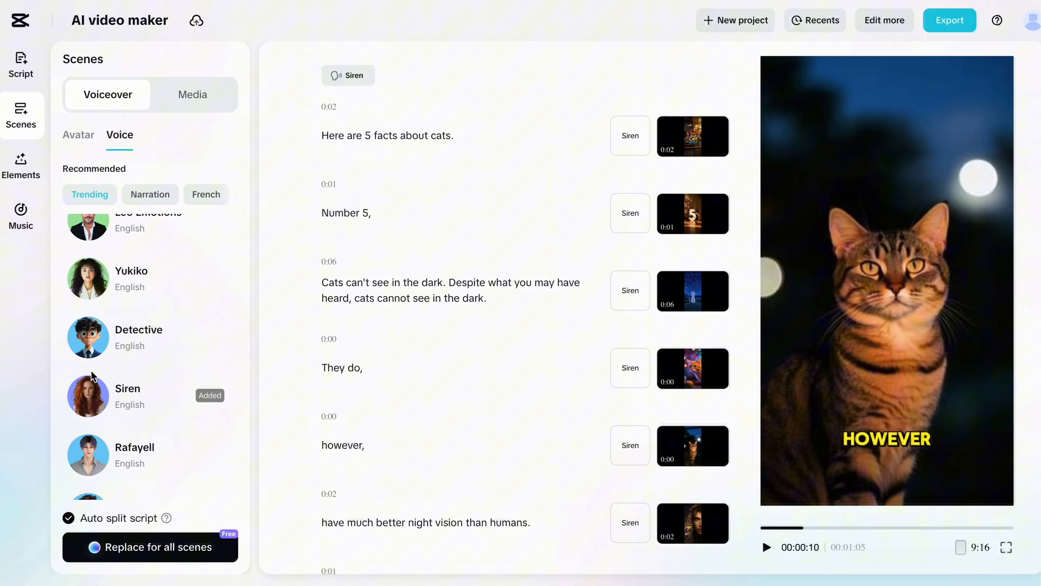
{"action": "scroll", "scroll_direction": "down", "scroll_amount": 3}
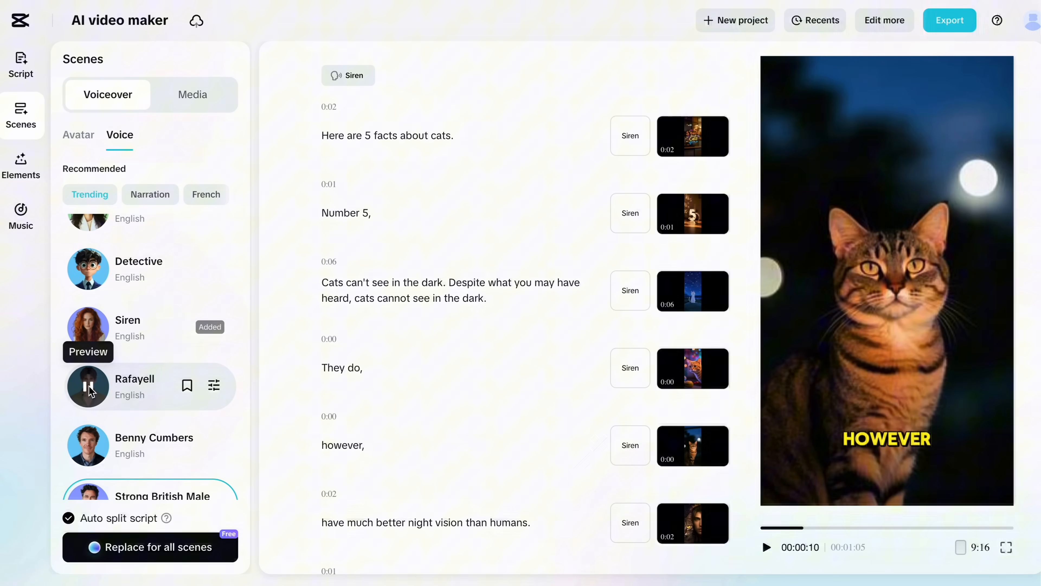
{"action": "scroll", "scroll_direction": "down", "scroll_amount": 3}
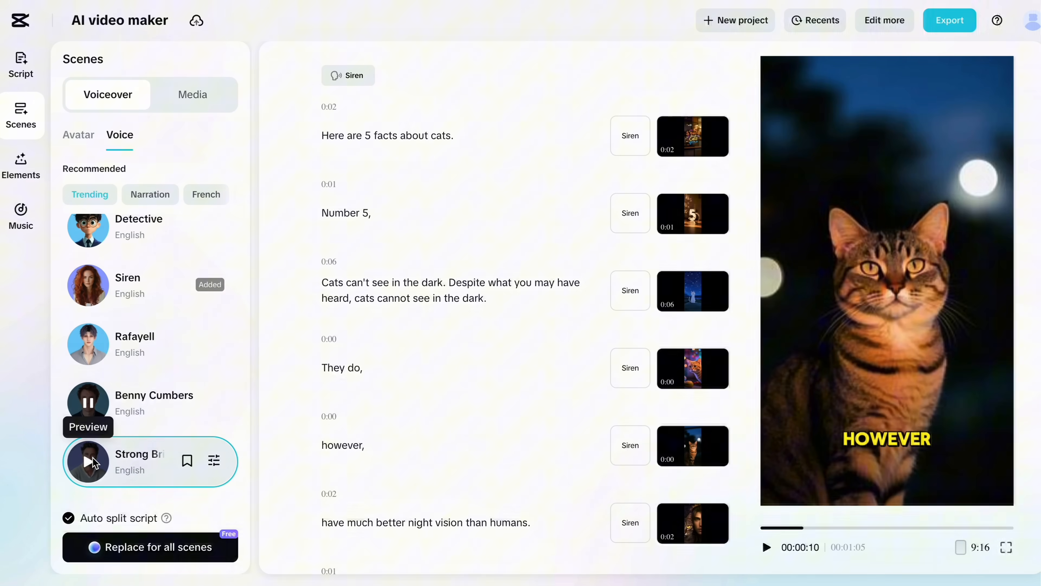
{"action": "scroll", "scroll_direction": "down", "scroll_amount": 3}
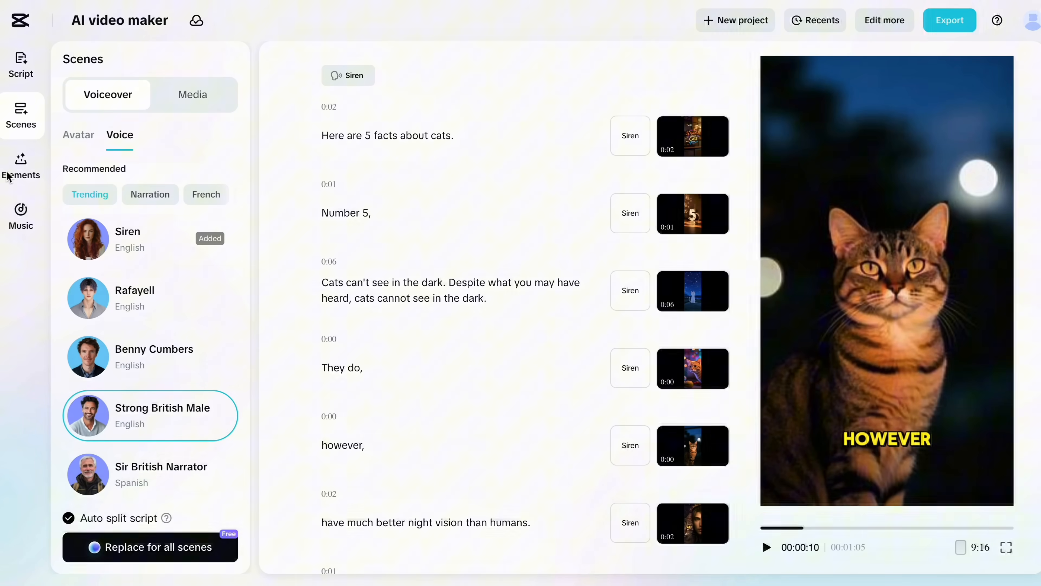
- Try a caption template under Elements, then settle on Strong British Male voice
{"action": "left_click", "coordinate": [20, 165]}
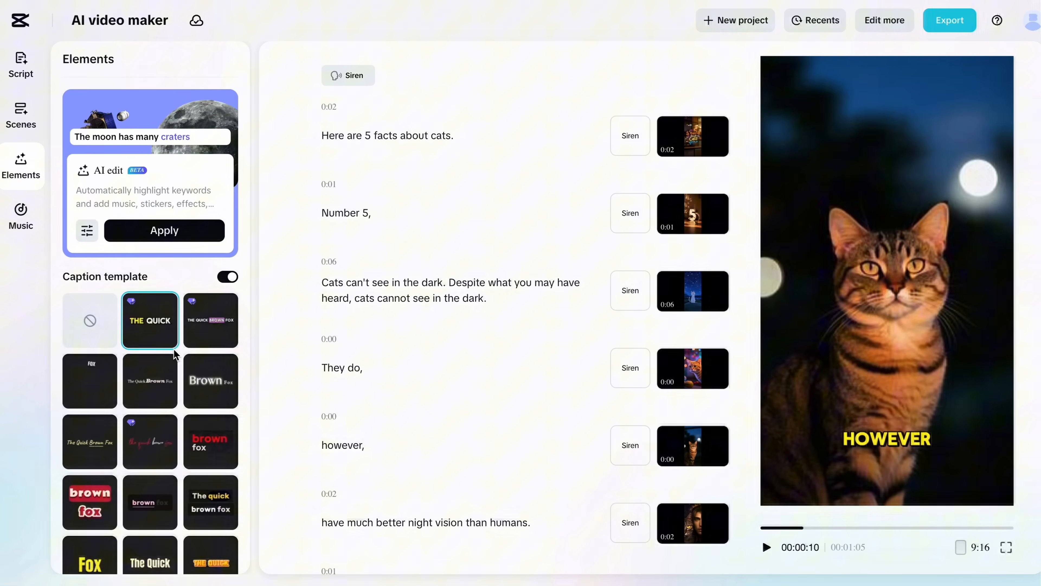
{"action": "left_click", "coordinate": [211, 320]}
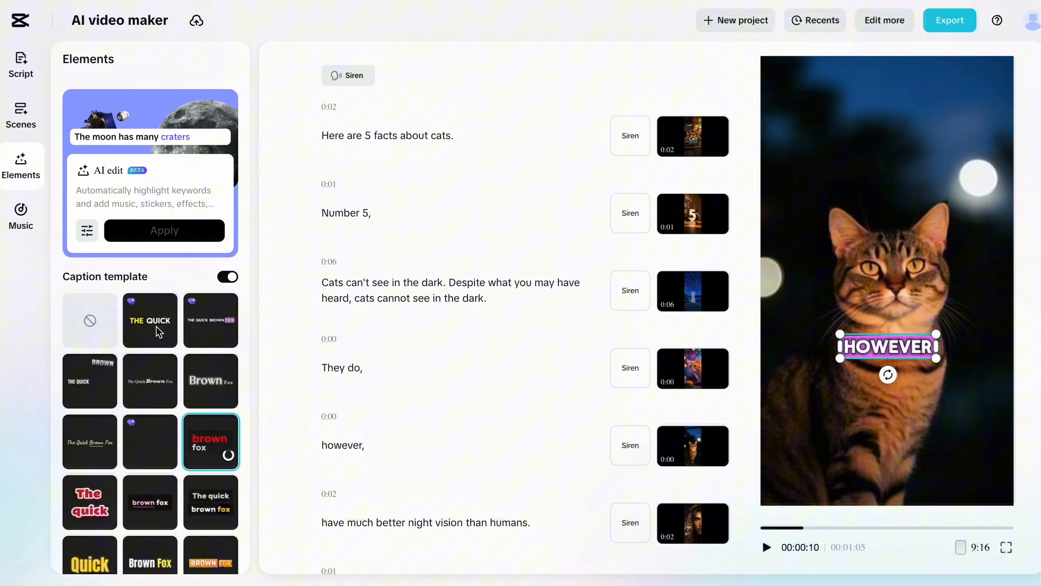
{"action": "left_click", "coordinate": [21, 117]}
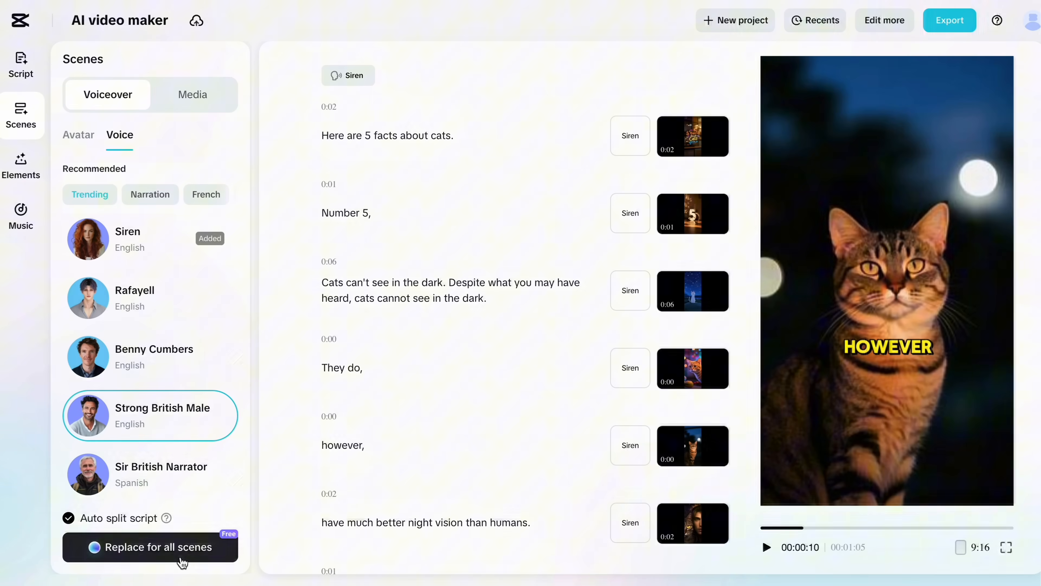
- Apply Strong British Male to all scenes, confirm regeneration, and check the preview
{"action": "left_click", "coordinate": [149, 546]}
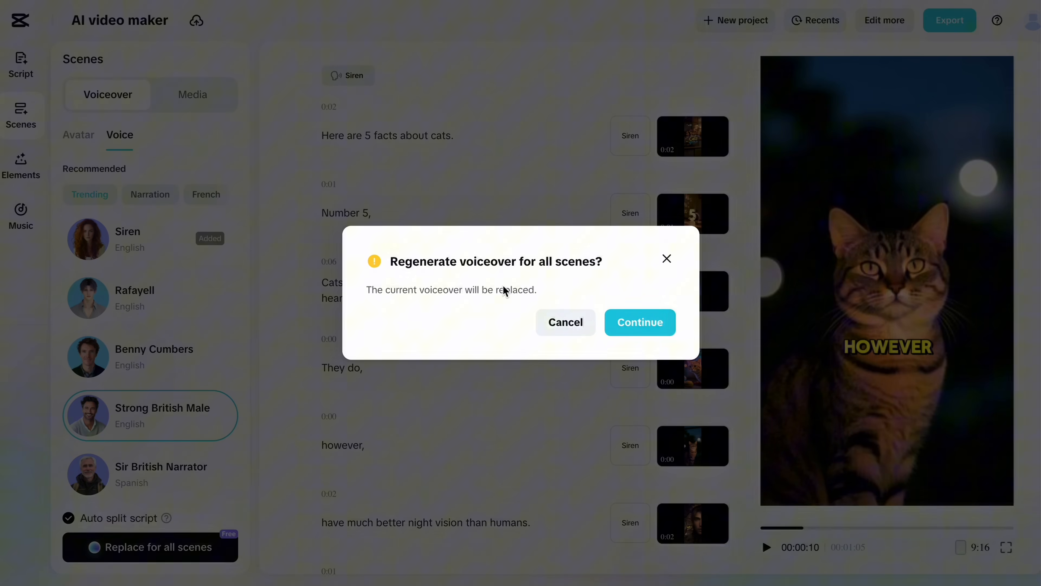
{"action": "left_click", "coordinate": [639, 322]}
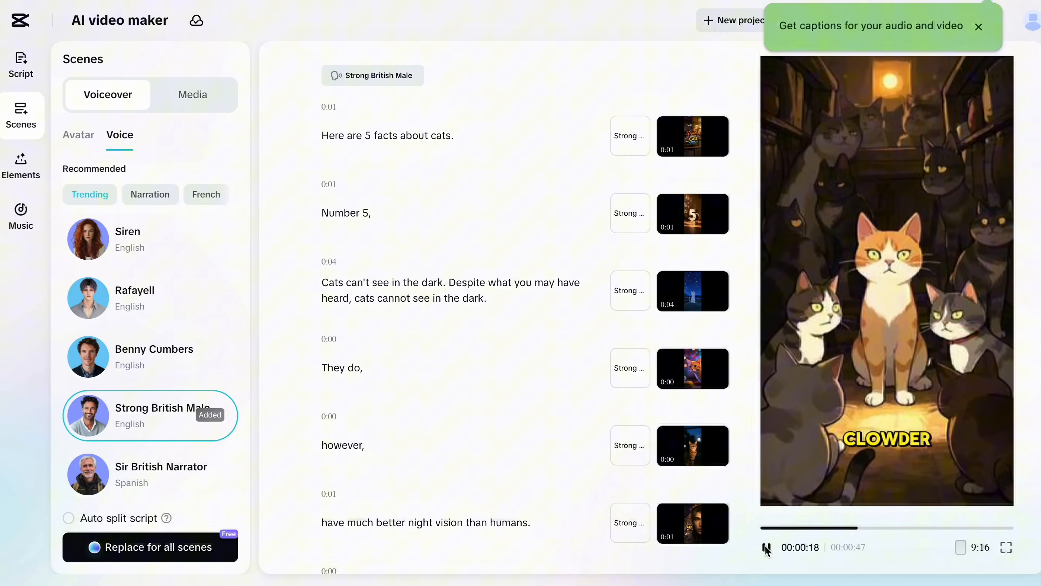
{"action": "left_click", "coordinate": [949, 21]}
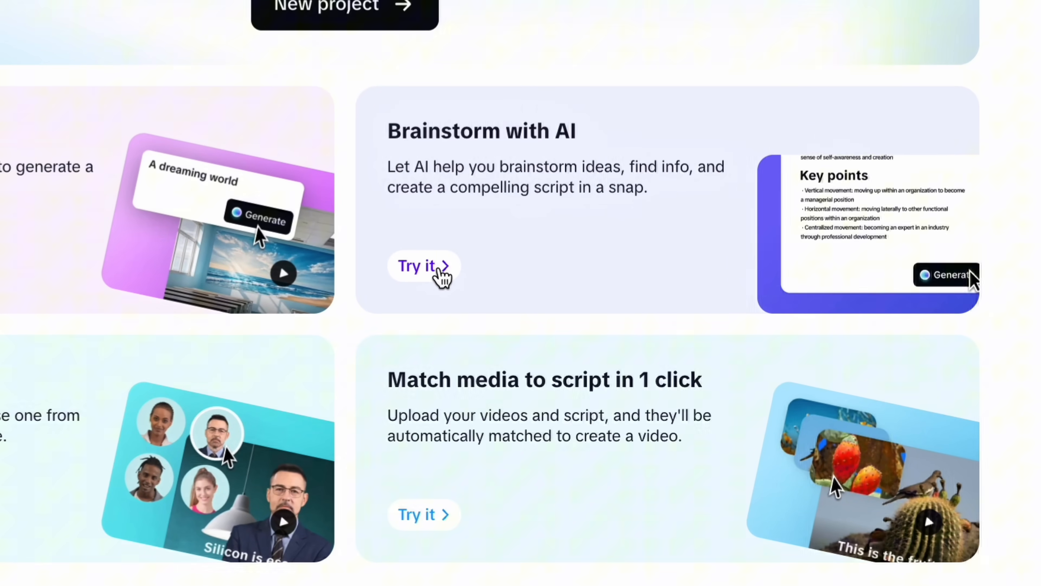
- Submit the idea "how gravity works" to Brainstorm with AI for topic suggestions
{"action": "left_click", "coordinate": [417, 266]}
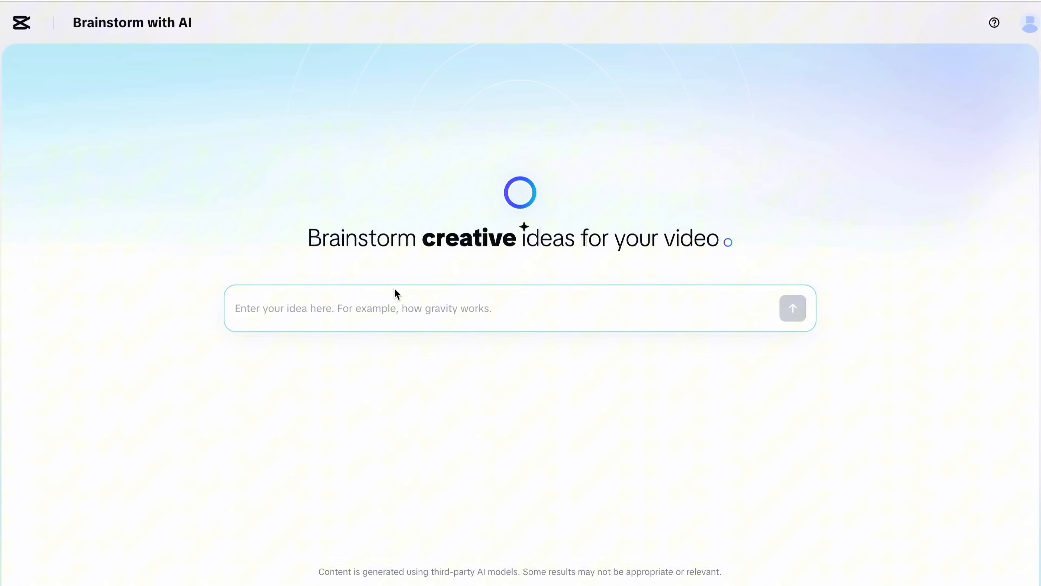
{"action": "type", "text": "how gravity works"}
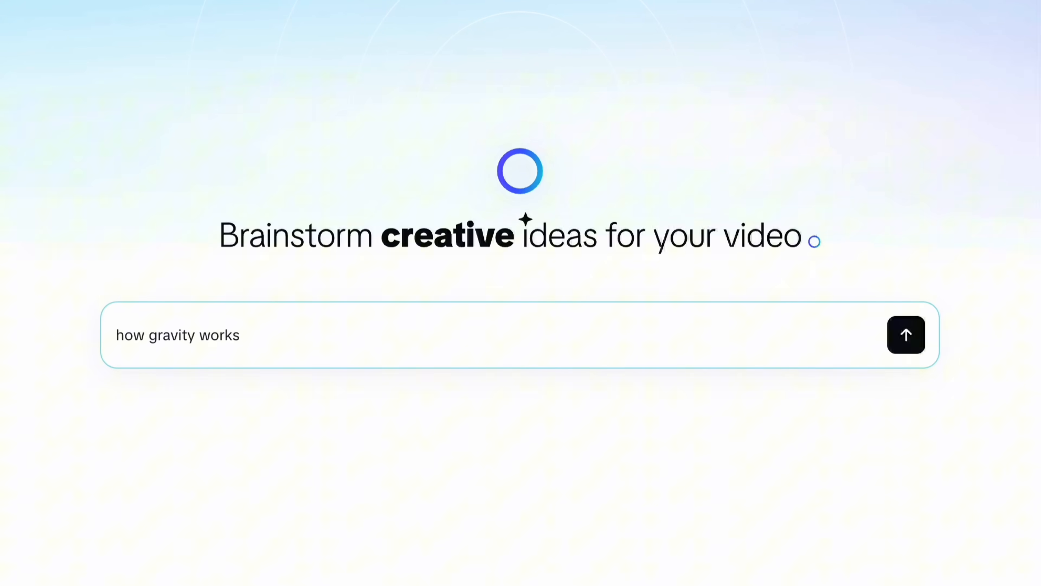
{"action": "left_click", "coordinate": [906, 335]}
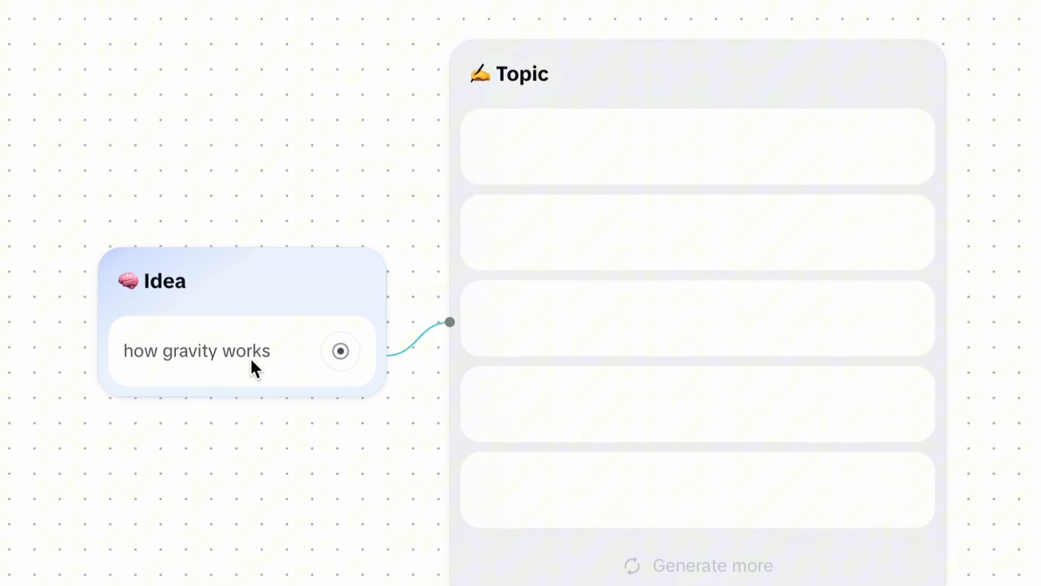
{"action": "left_click", "coordinate": [340, 351]}
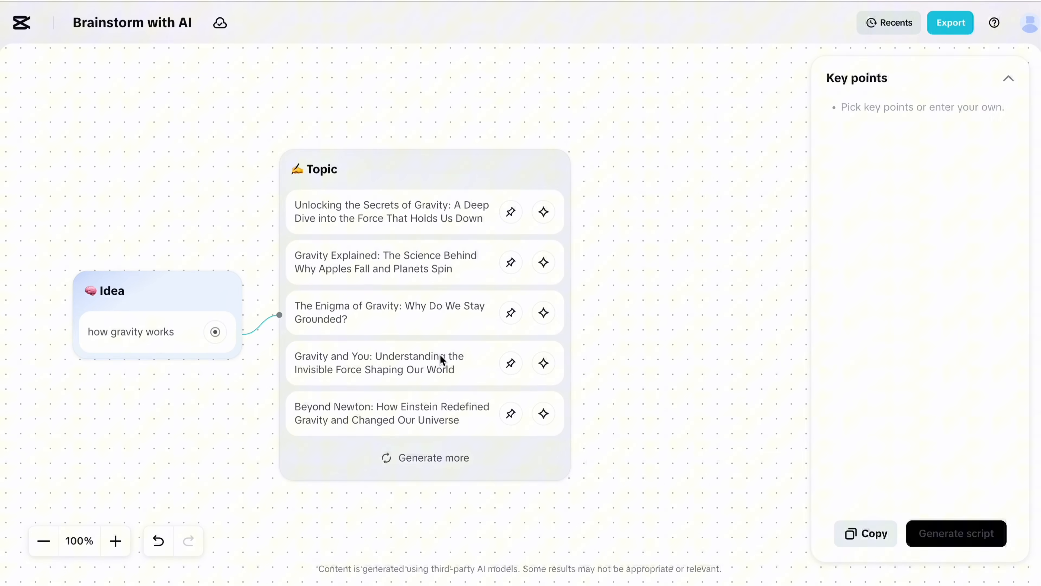
- Pin Gravity and You and Beyond Newton, then generate a 1 min script from them
{"action": "left_click", "coordinate": [510, 363]}
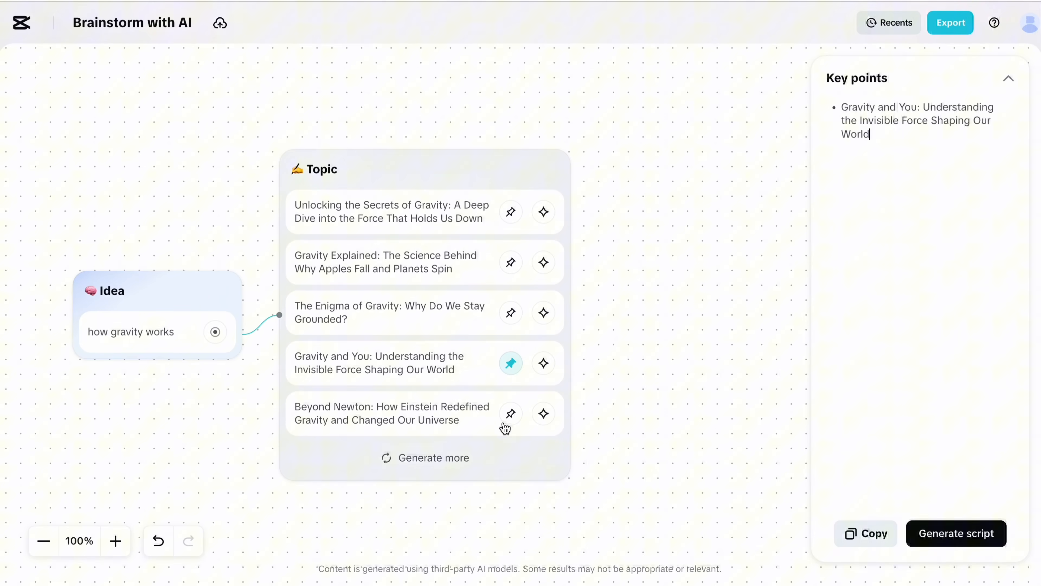
{"action": "left_click", "coordinate": [511, 414]}
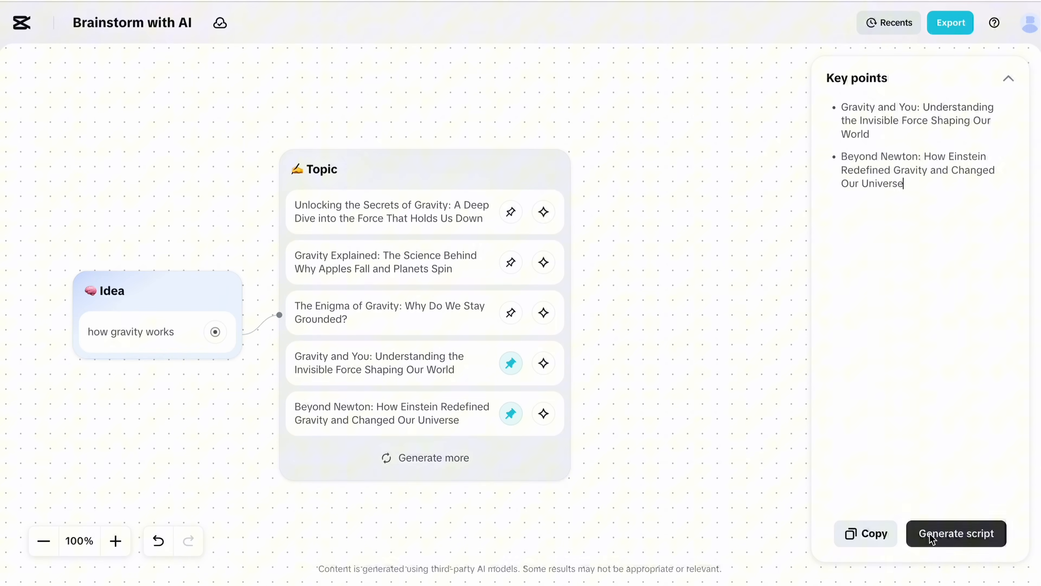
{"action": "left_click", "coordinate": [955, 533]}
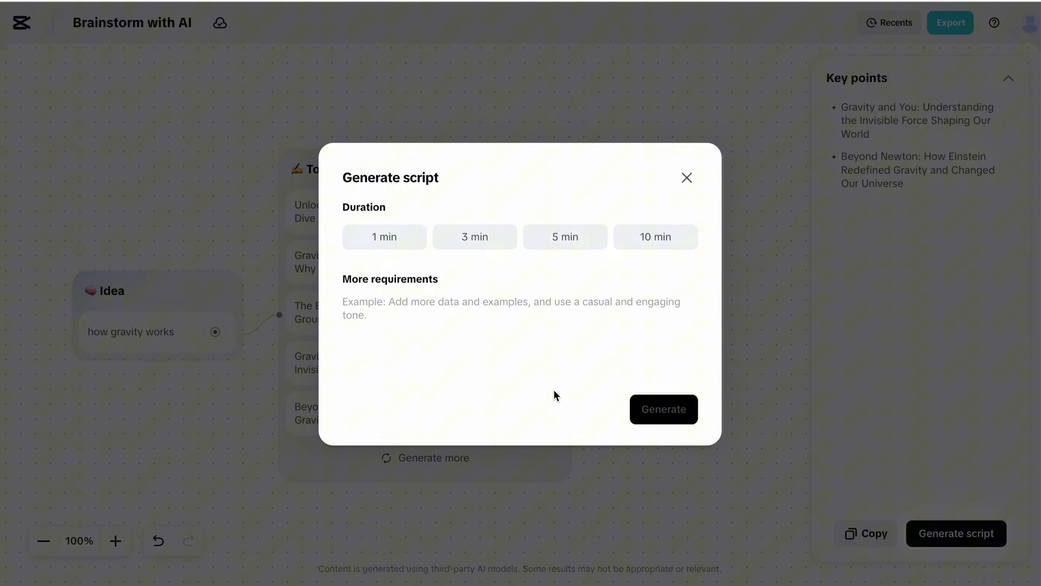
{"action": "left_click", "coordinate": [384, 236]}
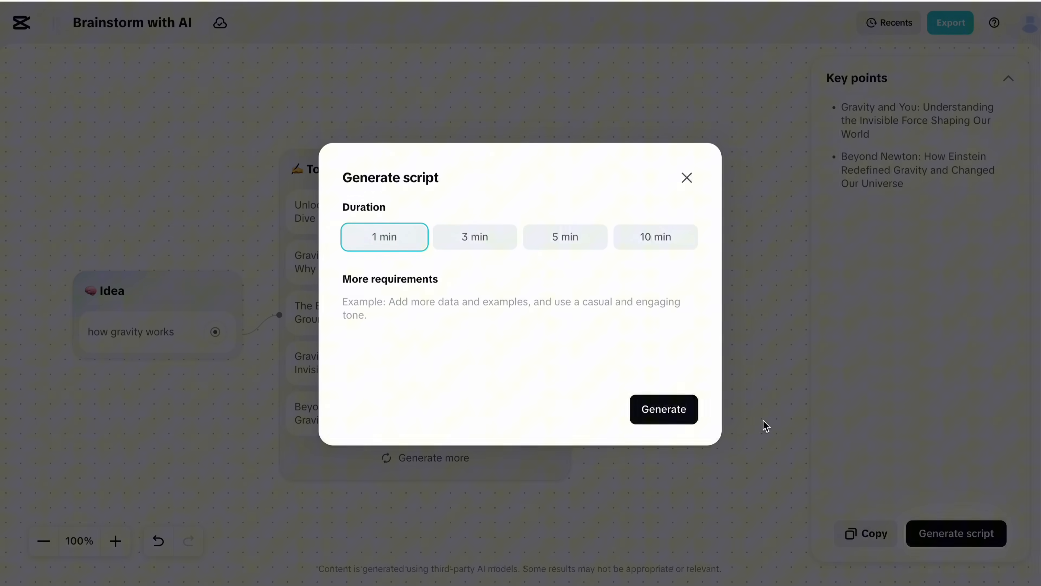
{"action": "left_click", "coordinate": [663, 409]}
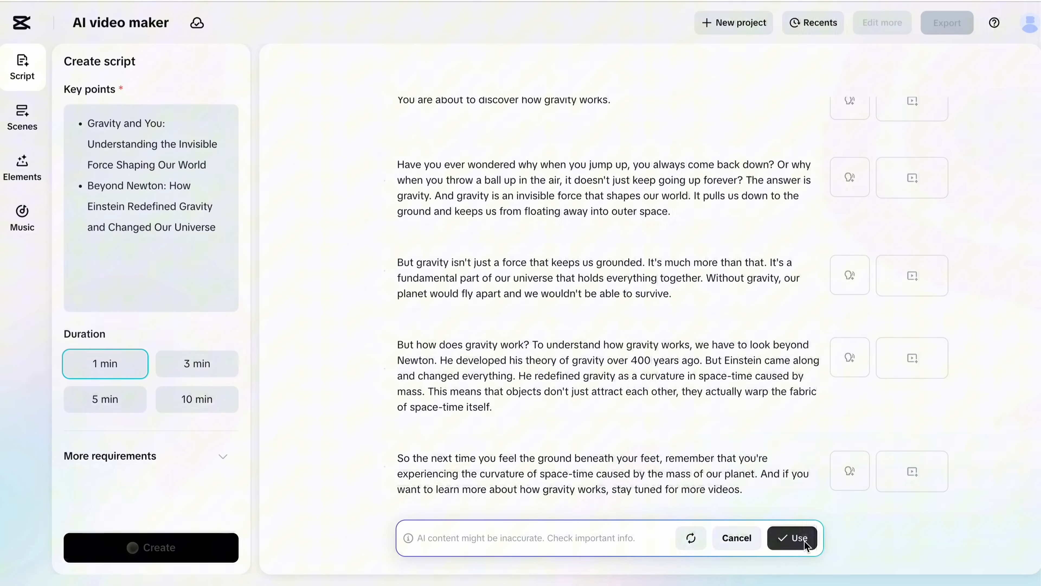
- Use the gravity script and set the scenes' narration to Excited Man
{"action": "left_click", "coordinate": [792, 538]}
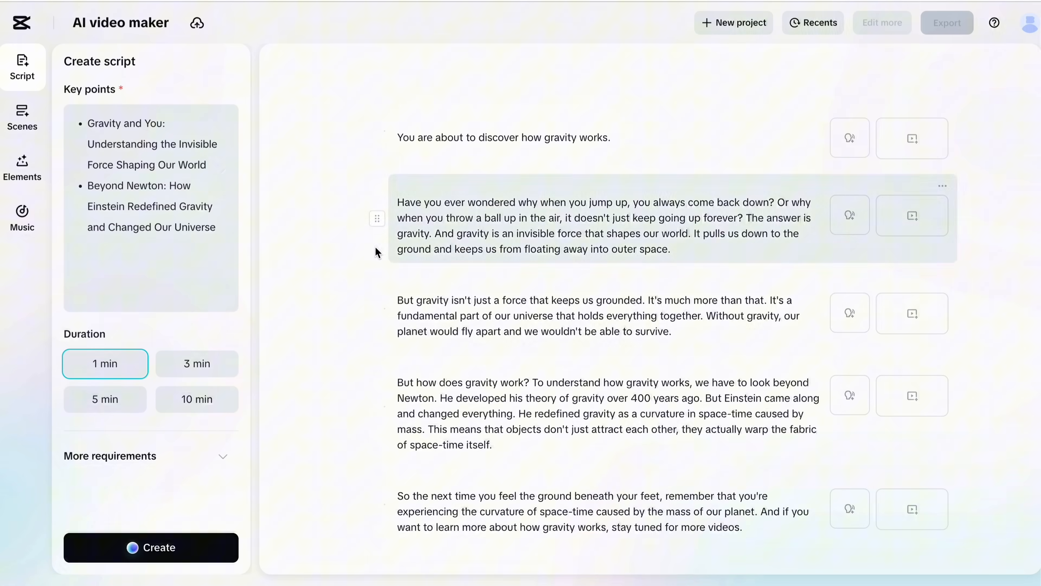
{"action": "left_click", "coordinate": [22, 118]}
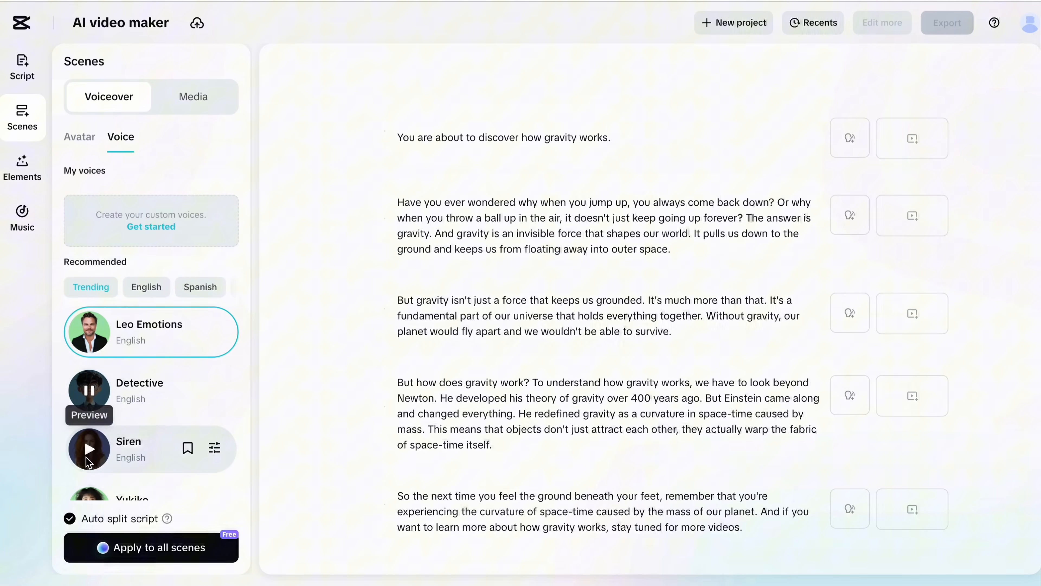
{"action": "scroll", "scroll_direction": "down", "scroll_amount": 3}
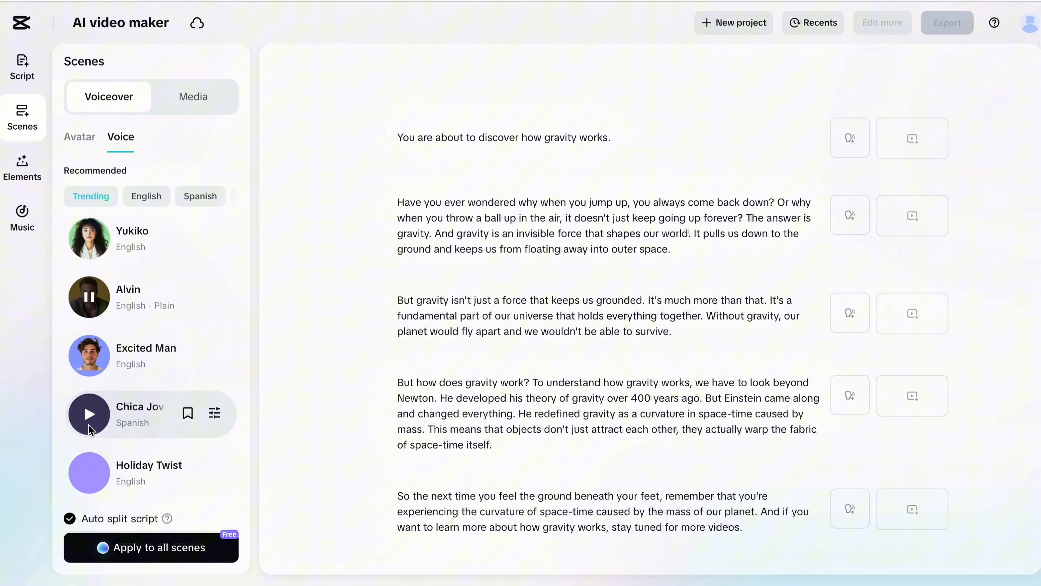
{"action": "left_click", "coordinate": [88, 355]}
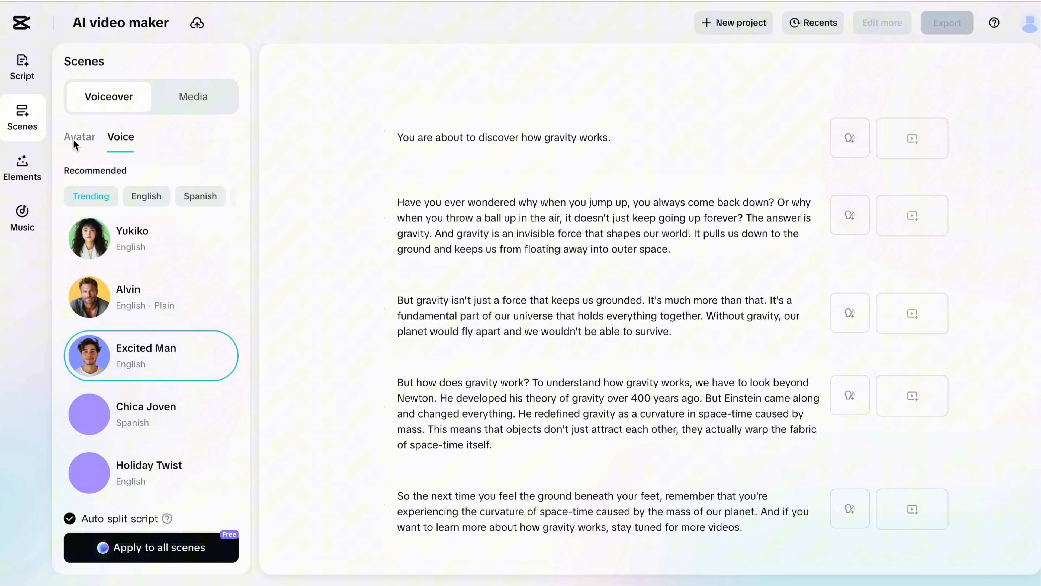
{"action": "left_click", "coordinate": [193, 97]}
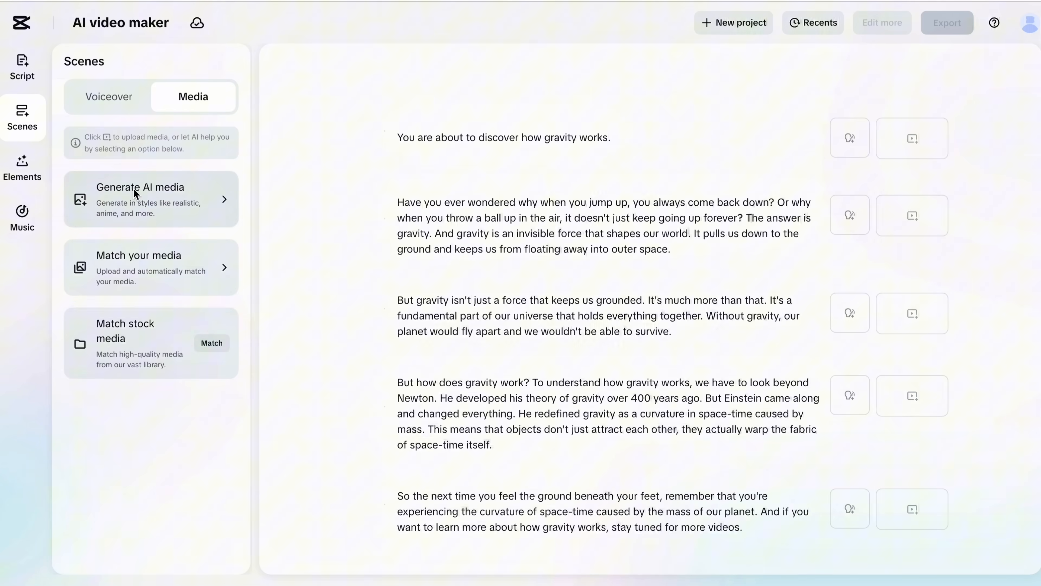
{"action": "mouse_move", "coordinate": [180, 233]}
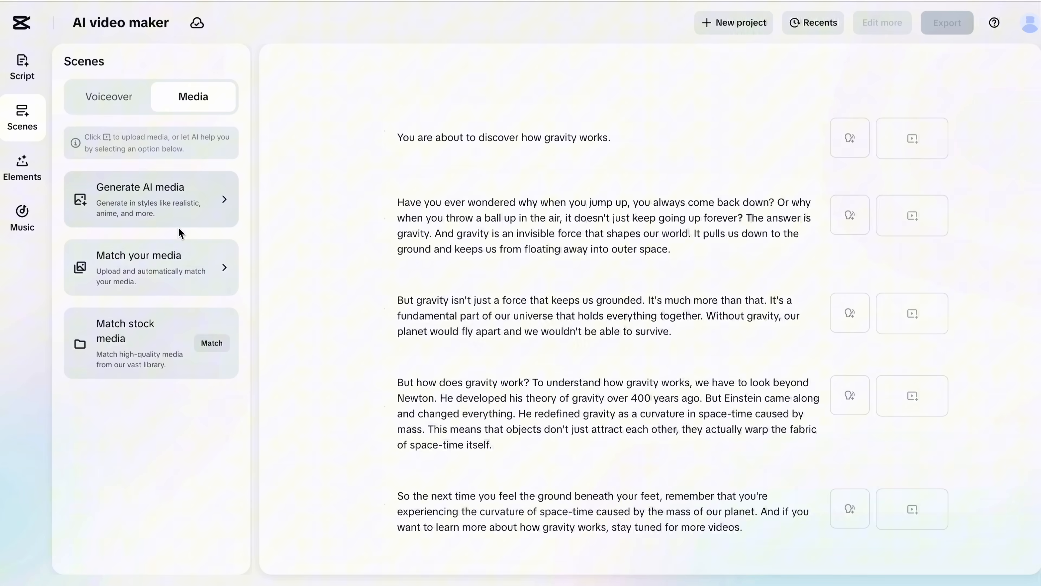
{"action": "mouse_move", "coordinate": [110, 204]}
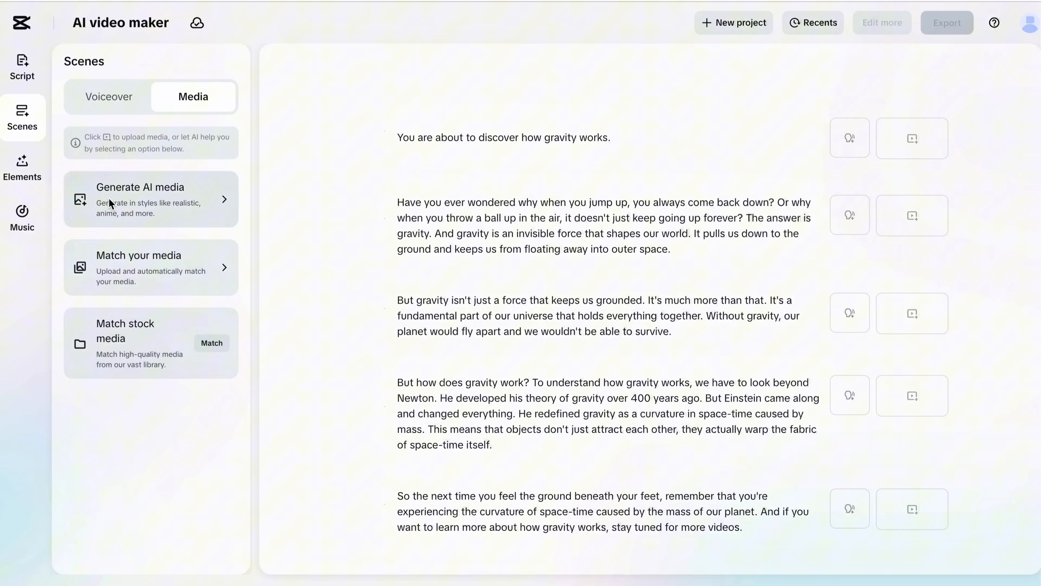
- Generate the gravity video with Photograph-style AI media and the yellow-highlight caption template
{"action": "left_click", "coordinate": [150, 198]}
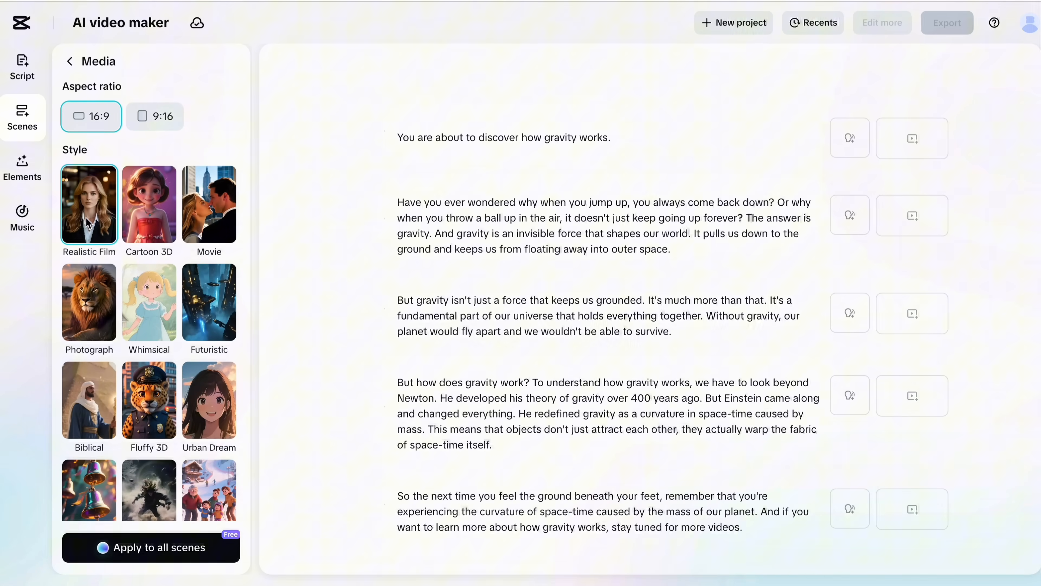
{"action": "mouse_move", "coordinate": [216, 227]}
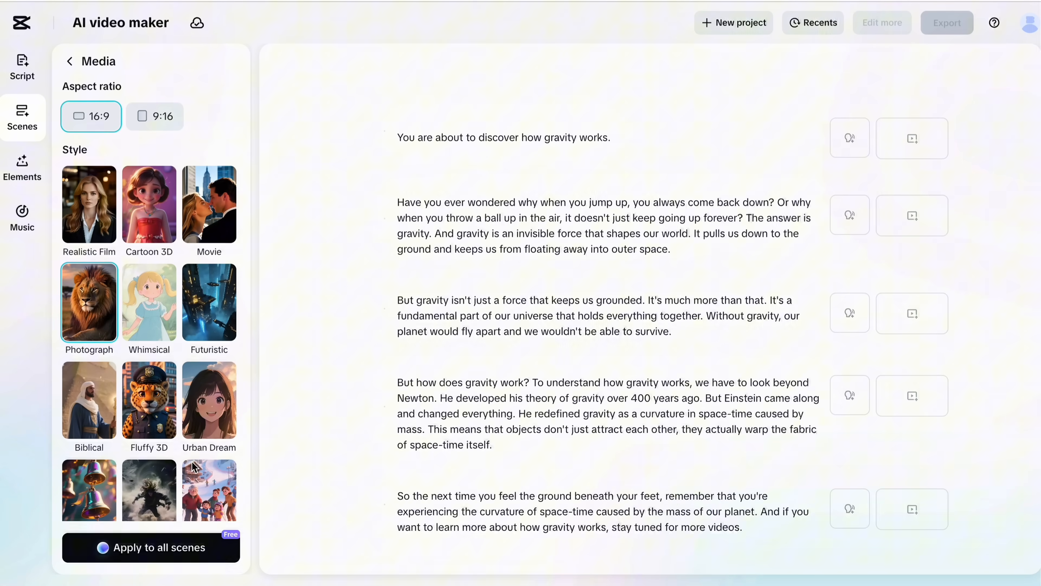
{"action": "mouse_move", "coordinate": [131, 127]}
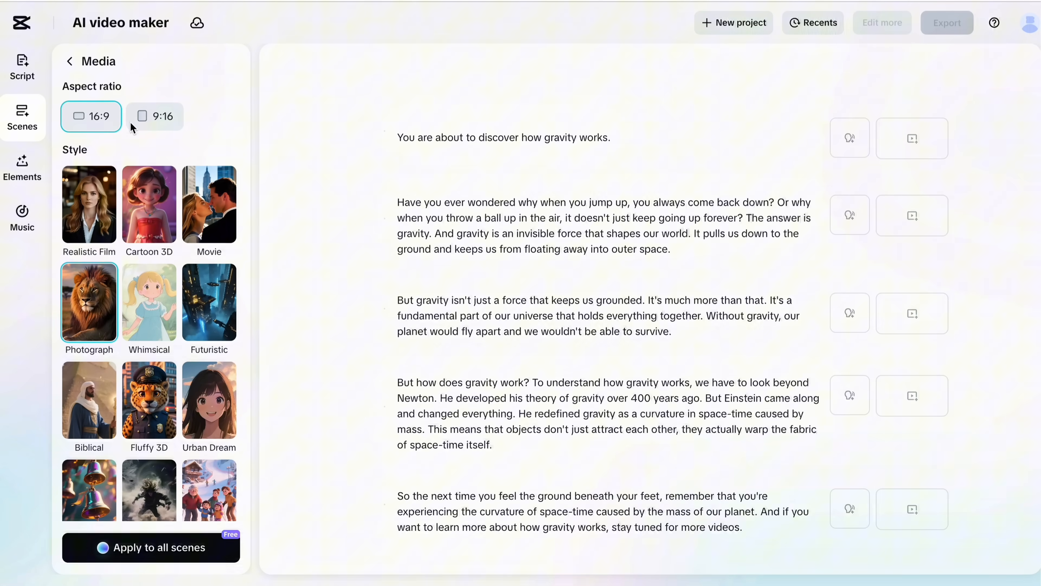
{"action": "left_click", "coordinate": [21, 168]}
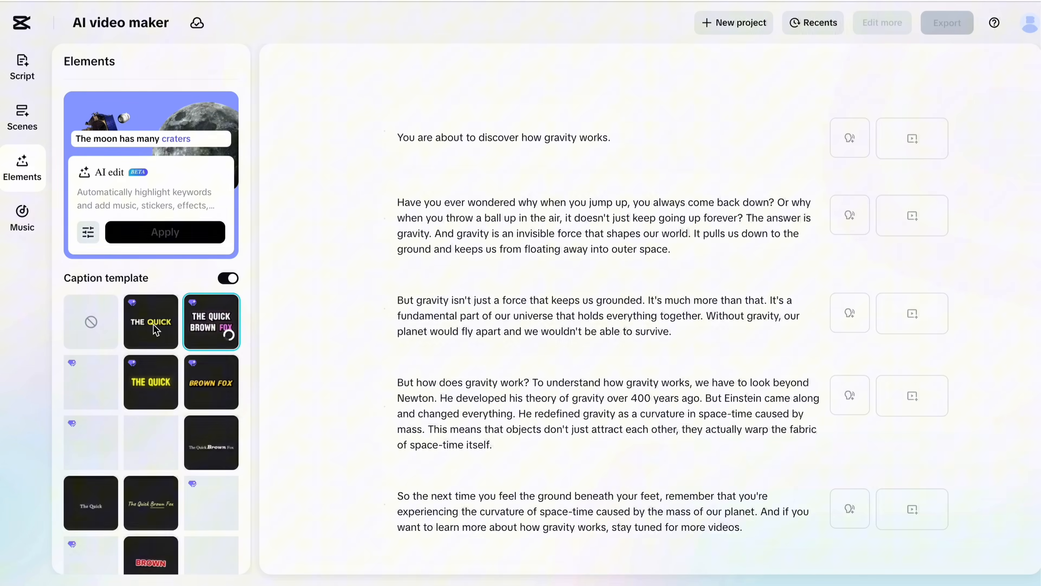
{"action": "left_click", "coordinate": [22, 218]}
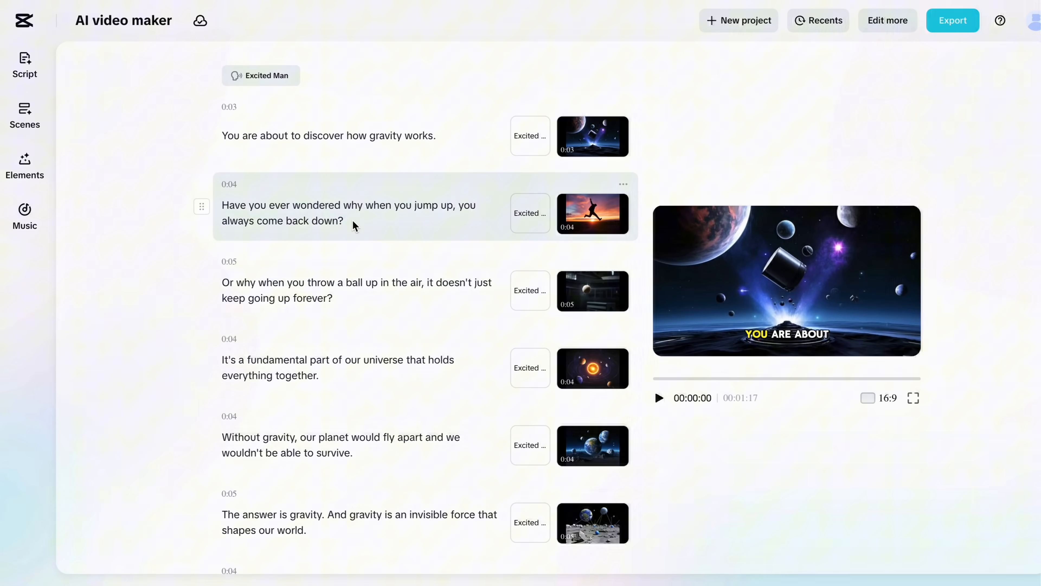
{"action": "mouse_move", "coordinate": [307, 88]}
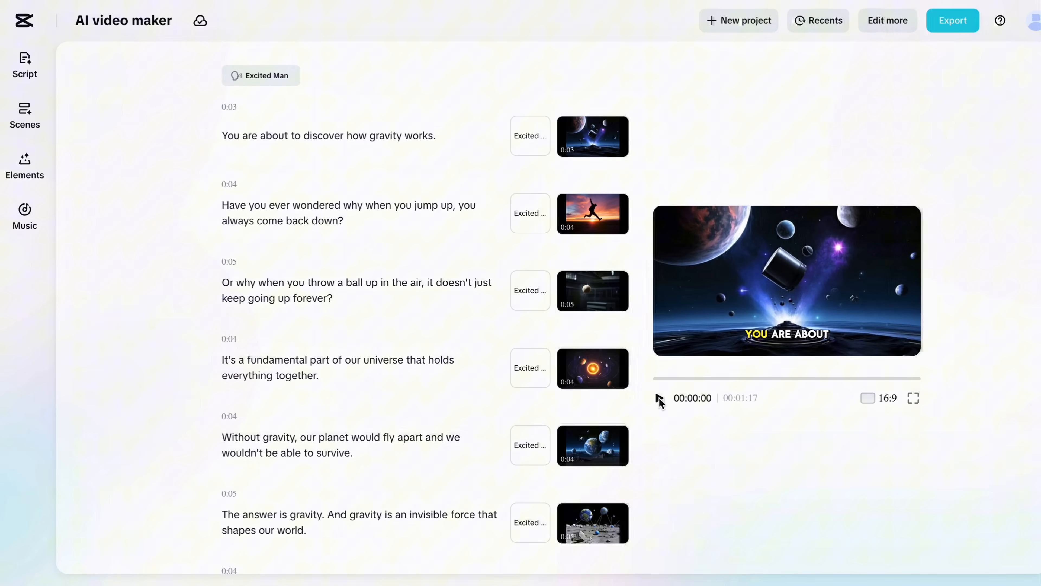
- Preview the gravity video, export it at 1080p mp4 24fps, and return to the start page
{"action": "left_click", "coordinate": [914, 398]}
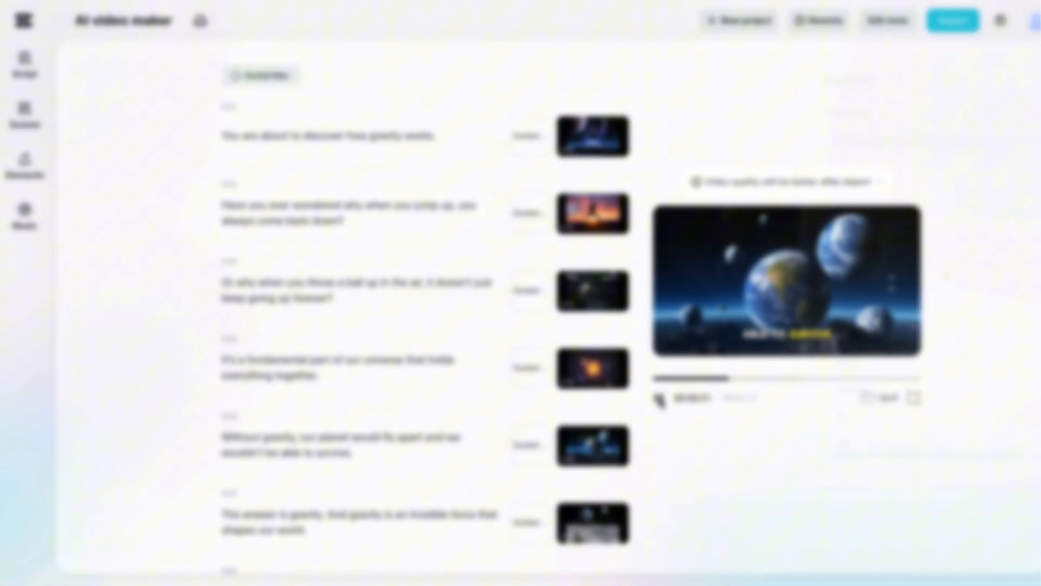
{"action": "left_click", "coordinate": [953, 20]}
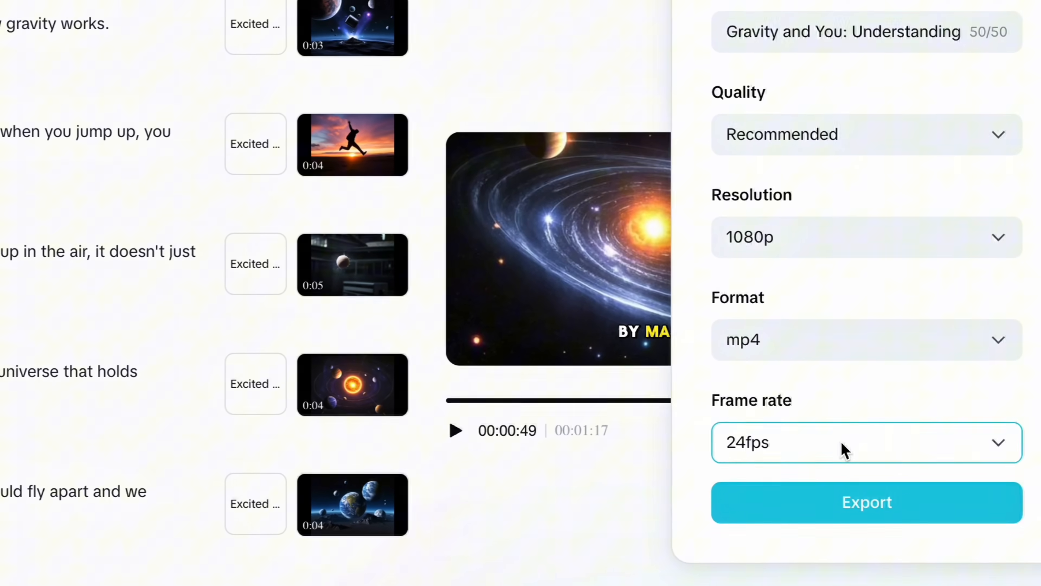
{"action": "left_click", "coordinate": [866, 503]}
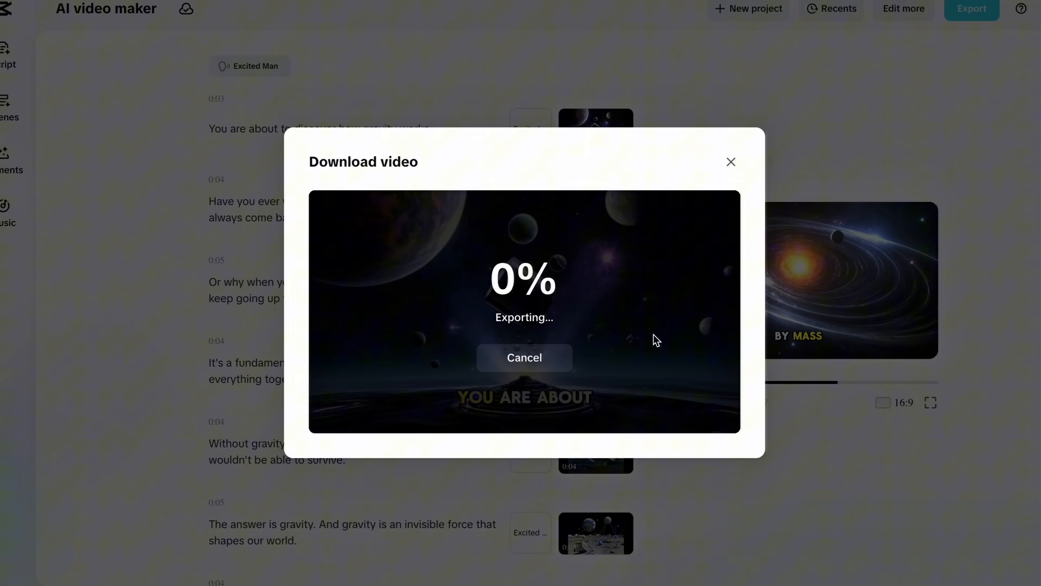
{"action": "left_click", "coordinate": [730, 162]}
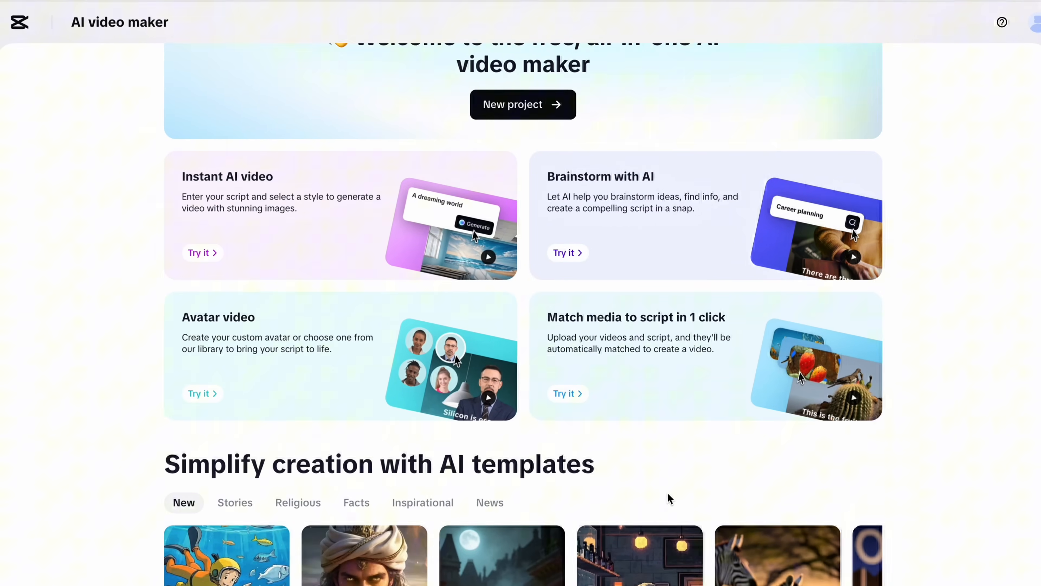
- Start a custom avatar from a selfie video and confirm agreement to the Custom Avatars terms
{"action": "scroll", "scroll_direction": "down", "scroll_amount": 3}
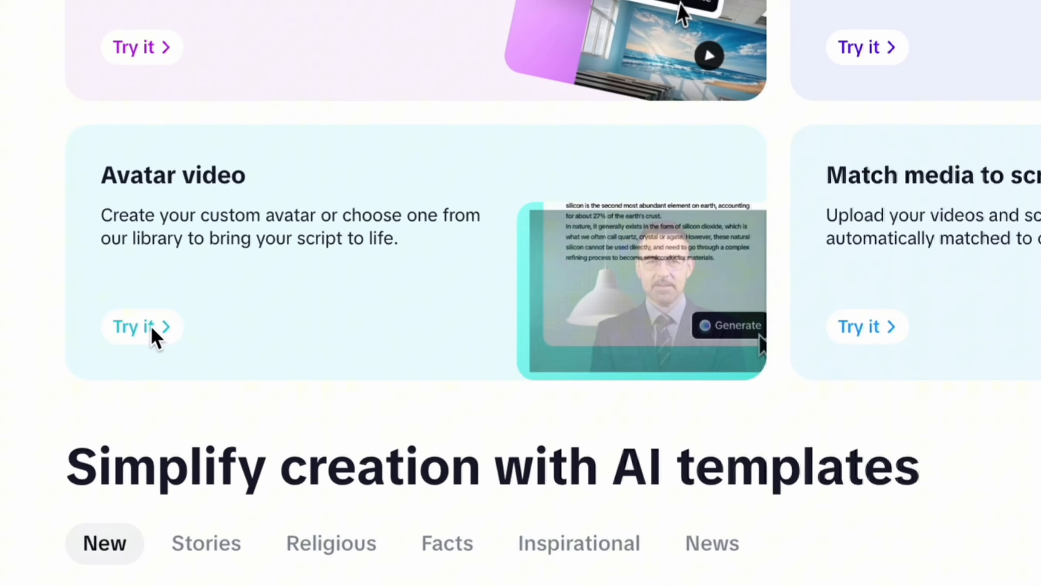
{"action": "left_click", "coordinate": [133, 326]}
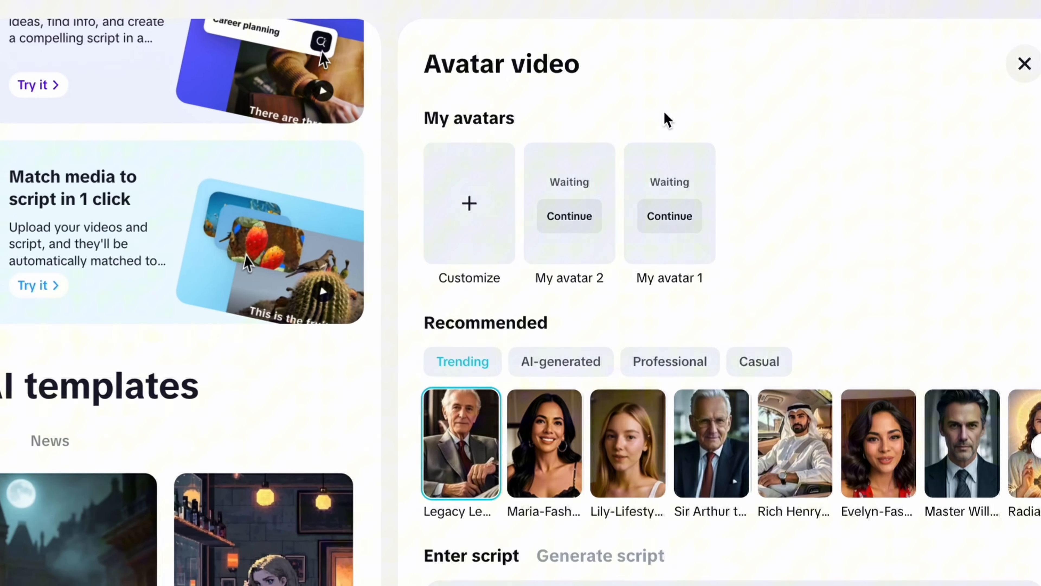
{"action": "scroll", "scroll_direction": "down", "scroll_amount": 3}
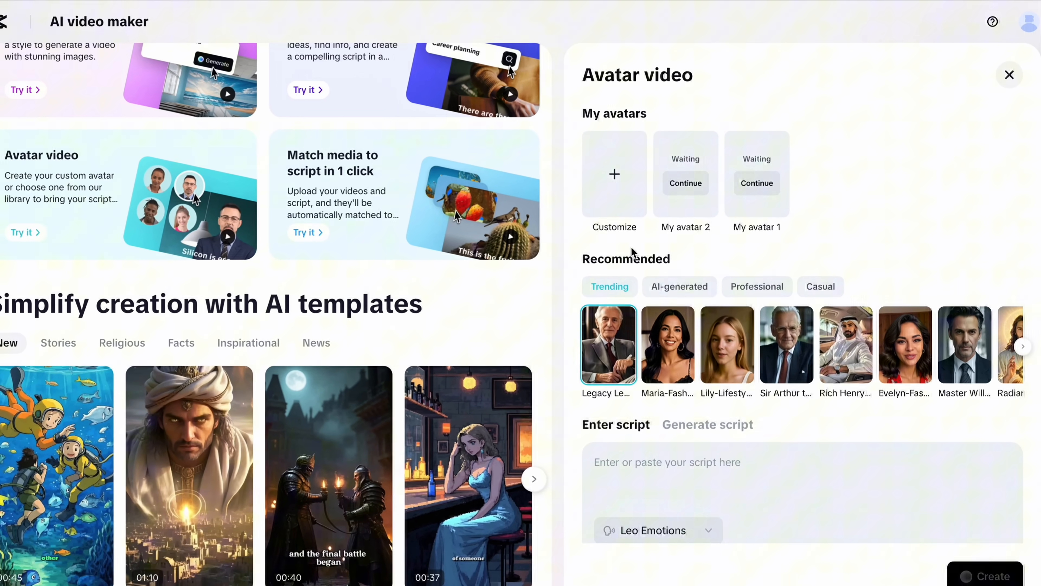
{"action": "left_click", "coordinate": [613, 174]}
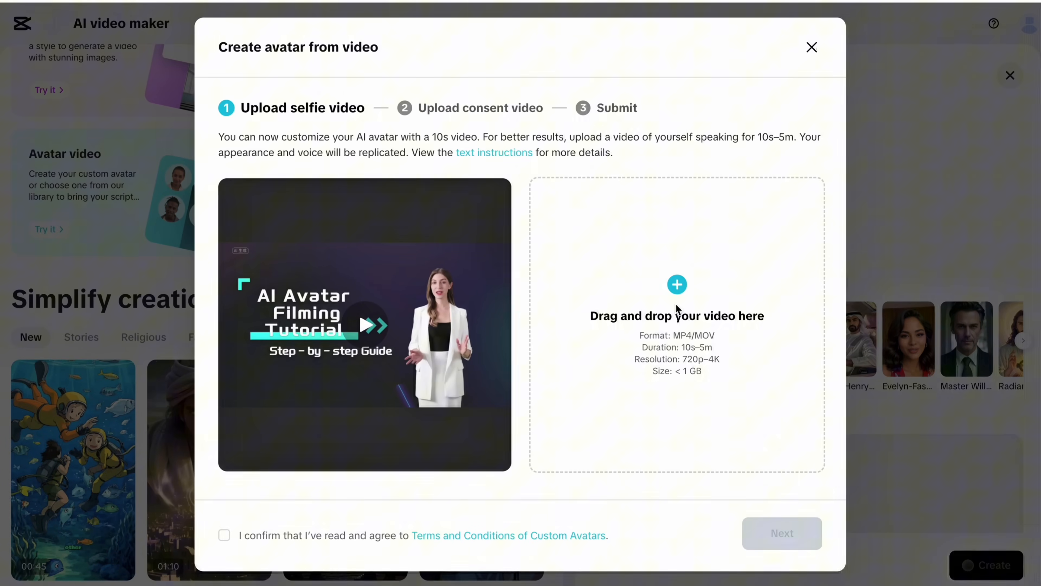
{"action": "mouse_move", "coordinate": [363, 188]}
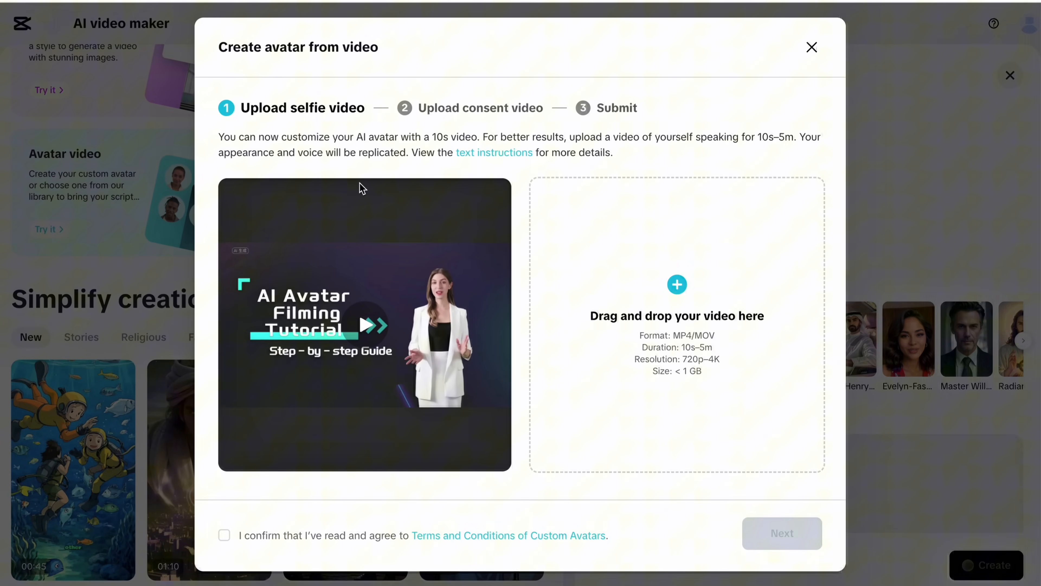
{"action": "mouse_move", "coordinate": [333, 126]}
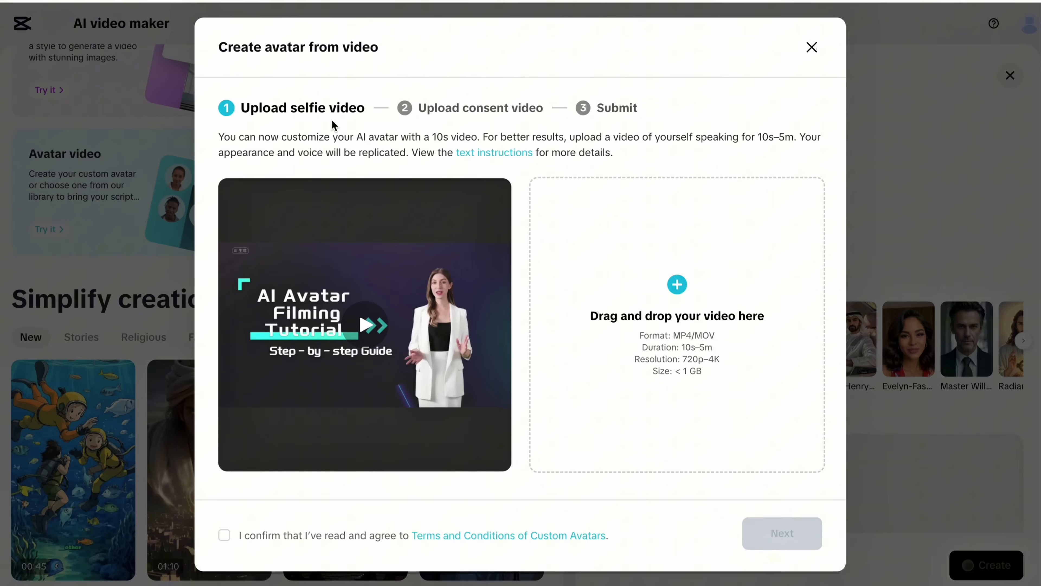
{"action": "mouse_move", "coordinate": [525, 125]}
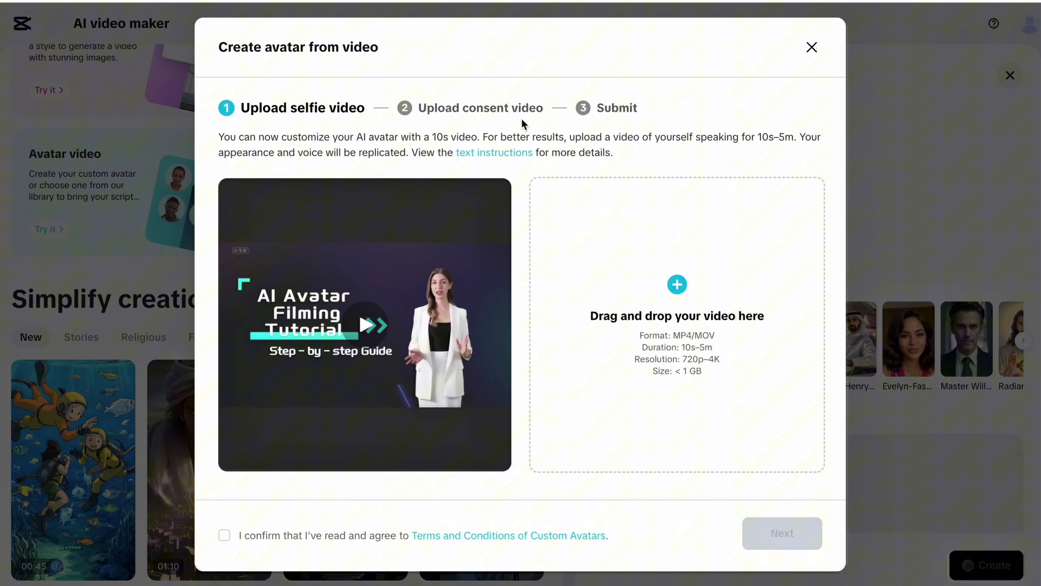
{"action": "mouse_move", "coordinate": [671, 399]}
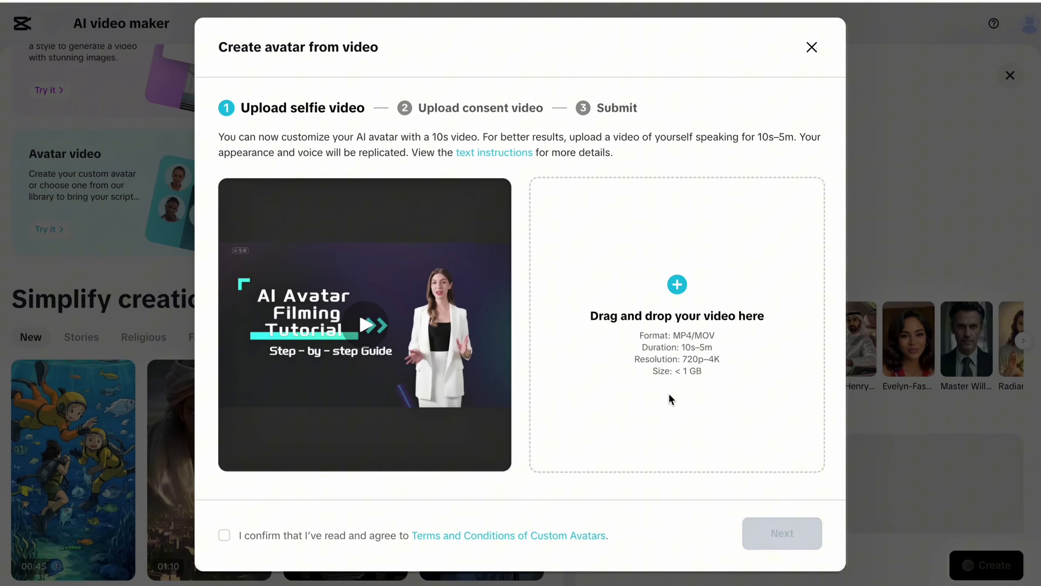
{"action": "left_click", "coordinate": [225, 535]}
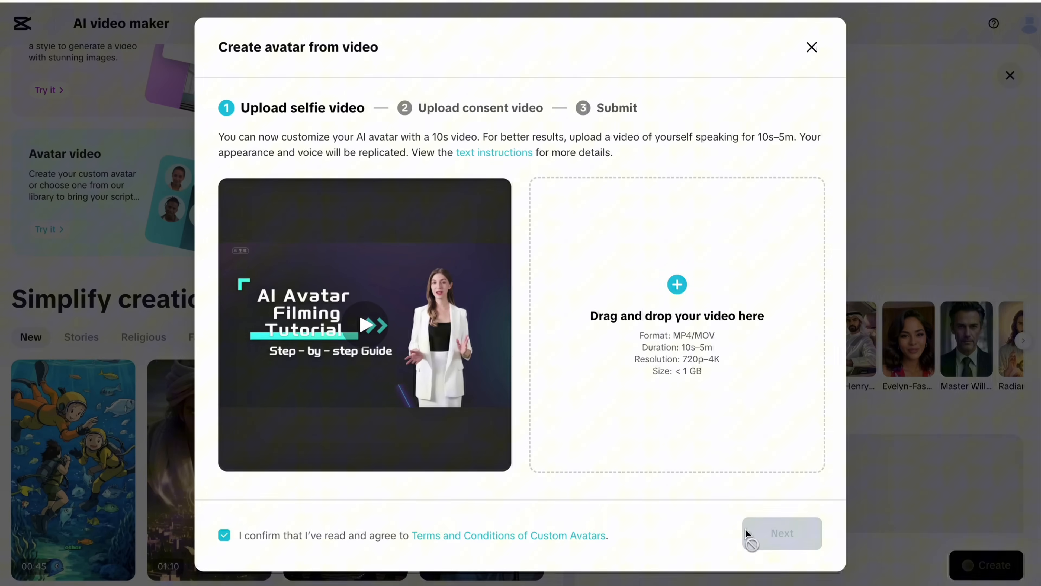
{"action": "mouse_move", "coordinate": [882, 37]}
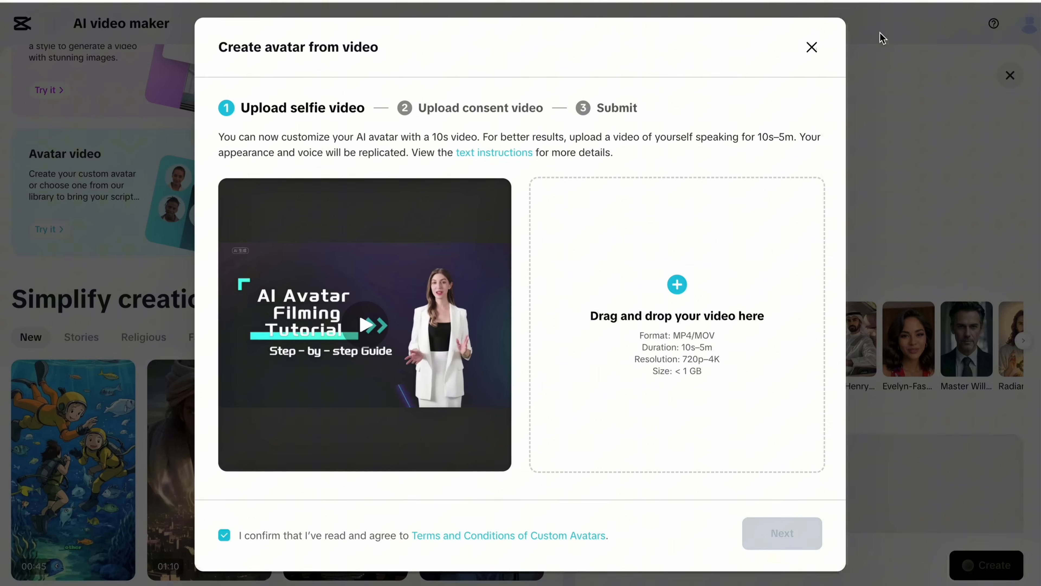
- Close the custom avatar dialog and browse the AI-generated, Professional and Casual avatar tabs
{"action": "left_click", "coordinate": [811, 47]}
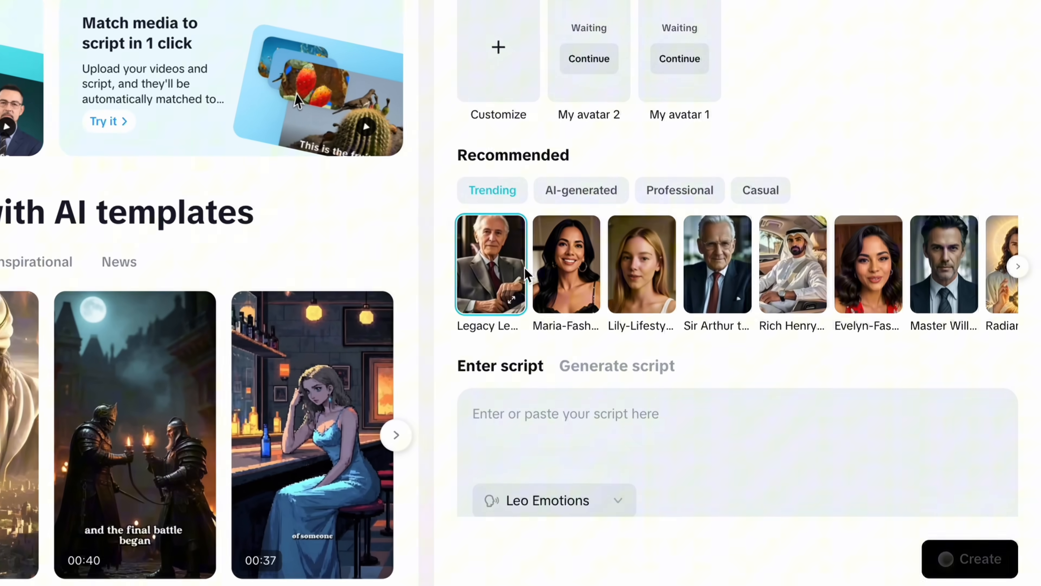
{"action": "scroll", "scroll_direction": "down", "scroll_amount": 3}
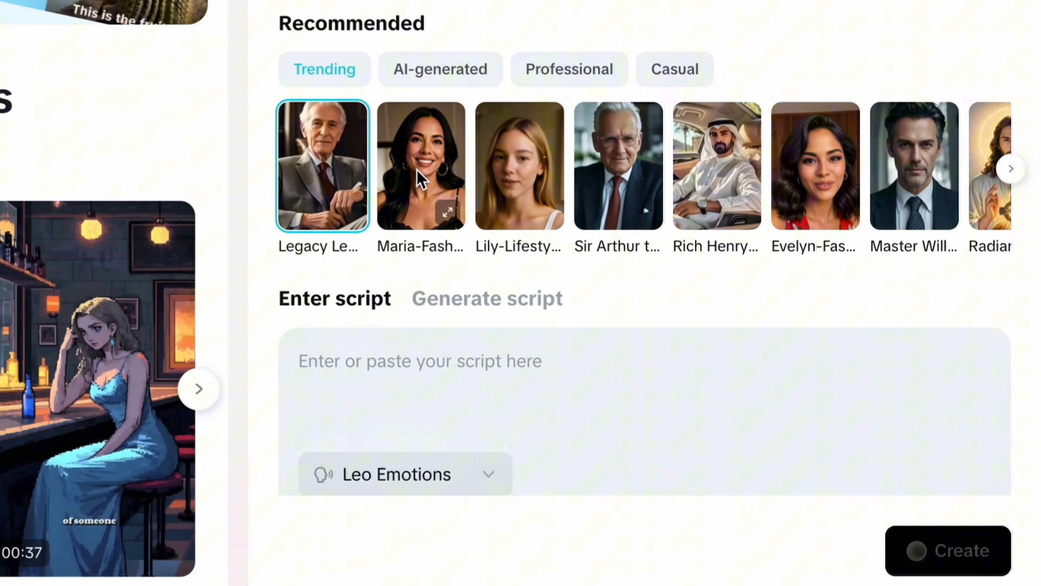
{"action": "left_click", "coordinate": [440, 68]}
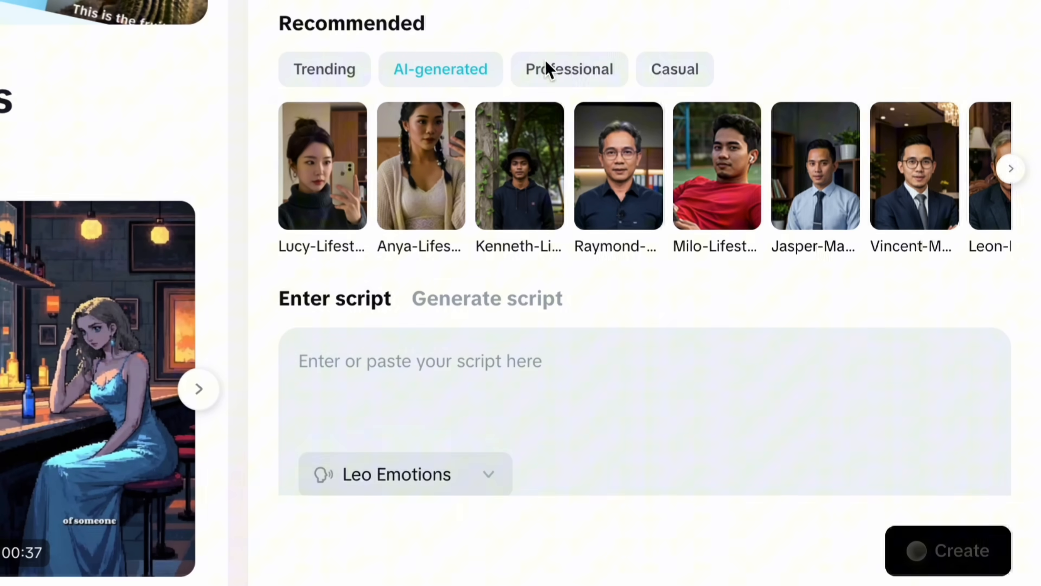
{"action": "left_click", "coordinate": [569, 69]}
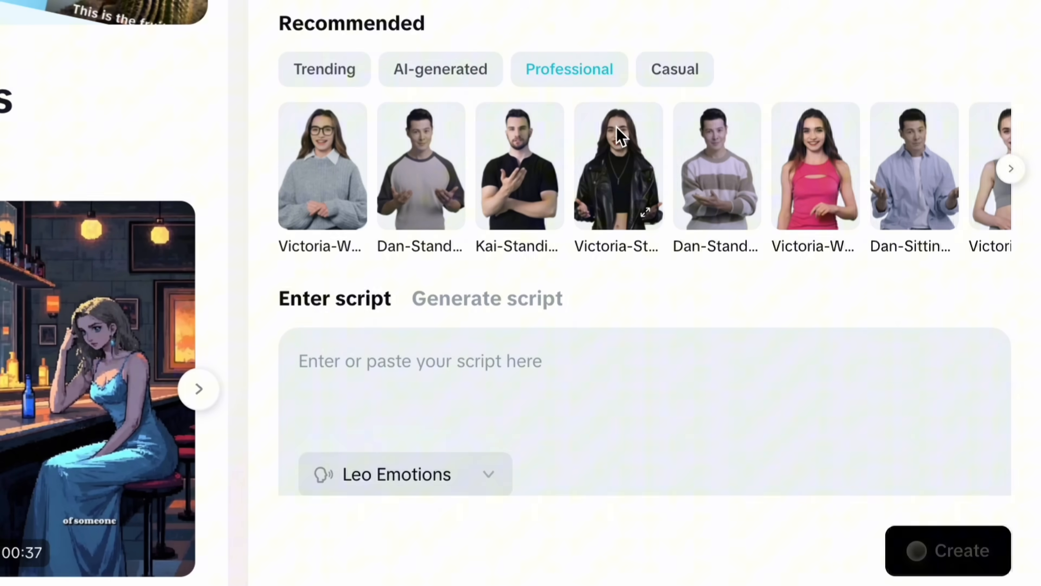
{"action": "left_click", "coordinate": [675, 69]}
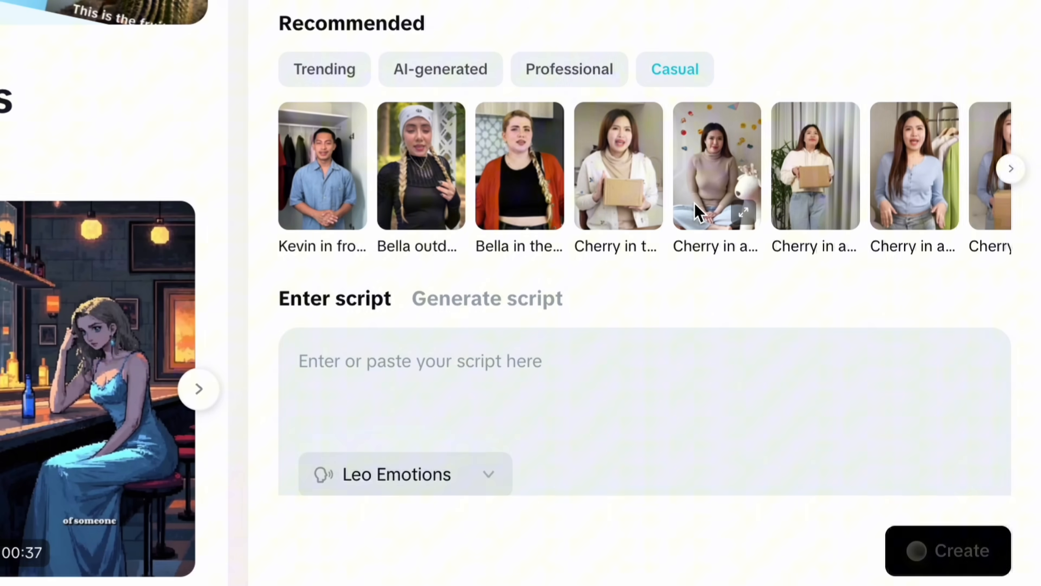
{"action": "left_click", "coordinate": [440, 68]}
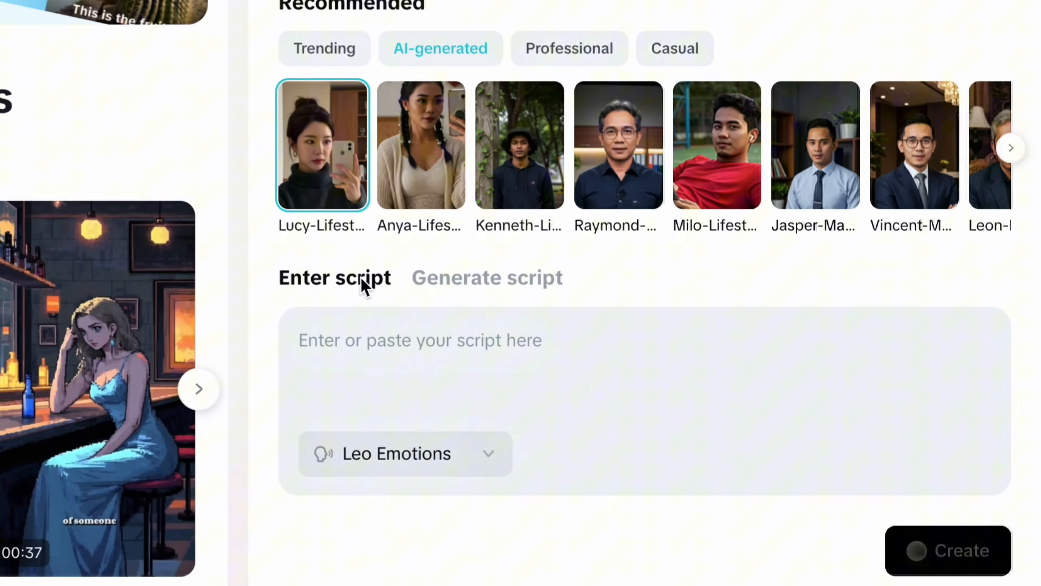
- Keep the AI-generated Lucy avatar and settle on entering the script directly
{"action": "left_click", "coordinate": [486, 278]}
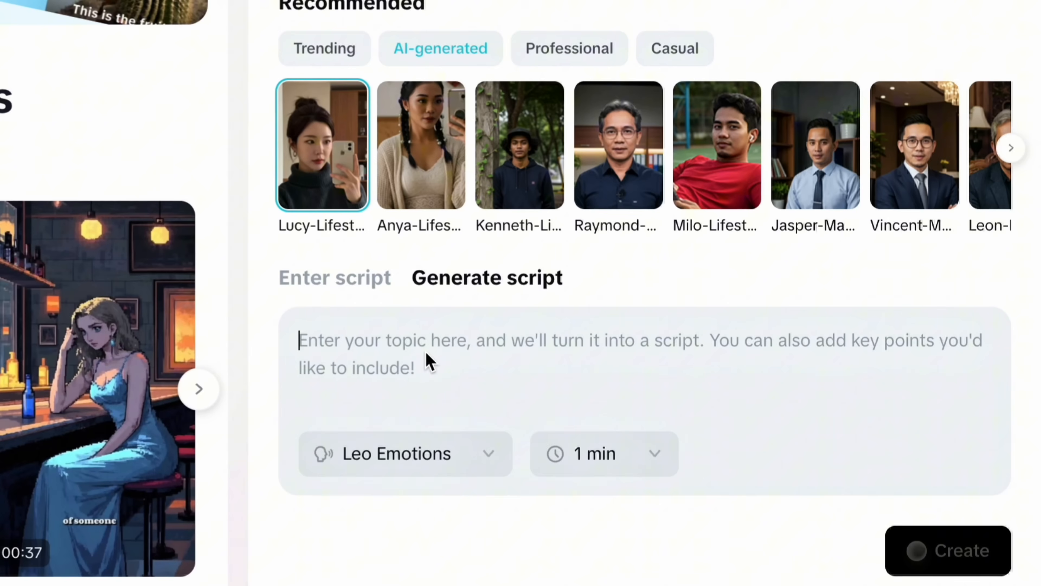
{"action": "left_click", "coordinate": [335, 277]}
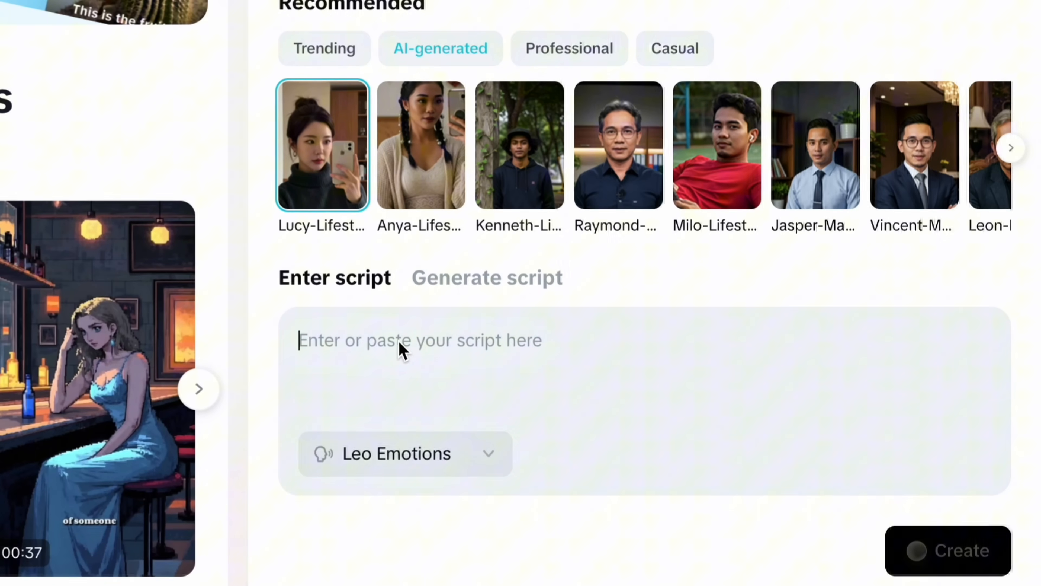
- Paste the promo script about reels, ads and demos, choose the Lizzie voice over Yukiko, and create the avatar video
{"action": "type", "text": "you have whether it's reels, ads, product demos, or tutorials. Just drop your script, and I'll turn it into a high-quality video in minutes. No camera, no studio. ust pure creativity, powered by AI. Let's make your content stand out like never before!"}
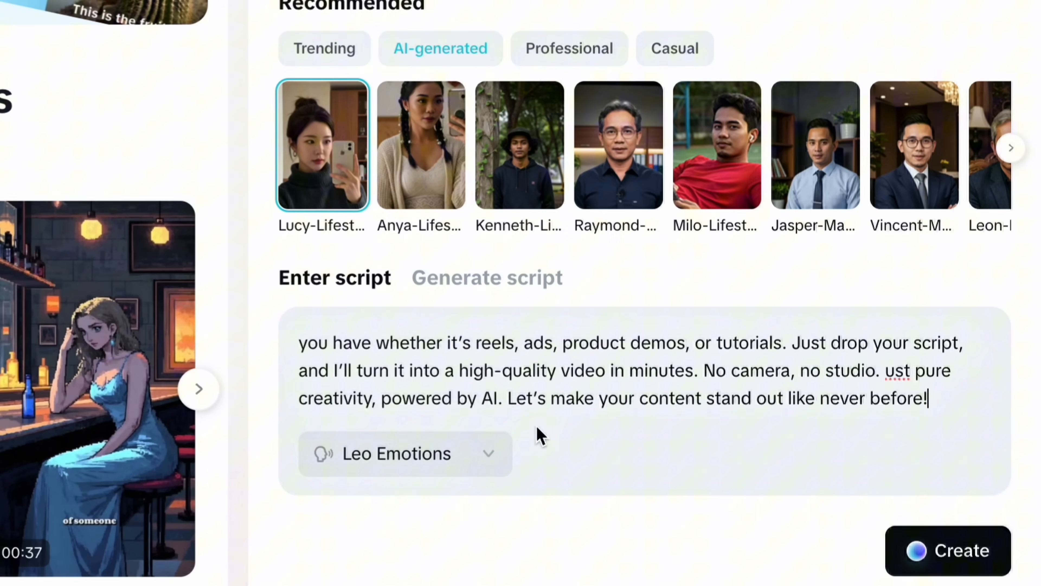
{"action": "left_click", "coordinate": [405, 454]}
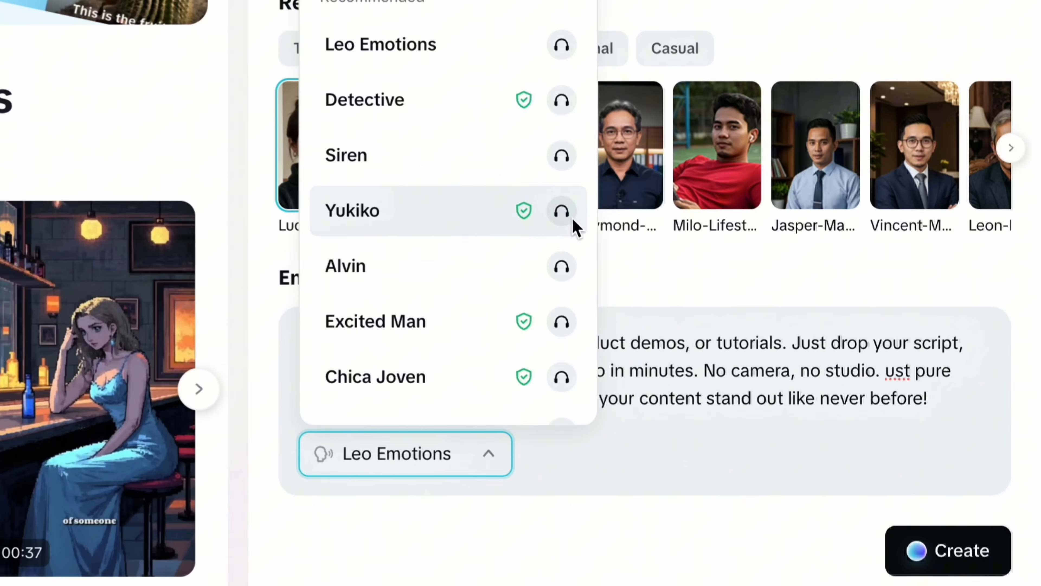
{"action": "left_click", "coordinate": [352, 210]}
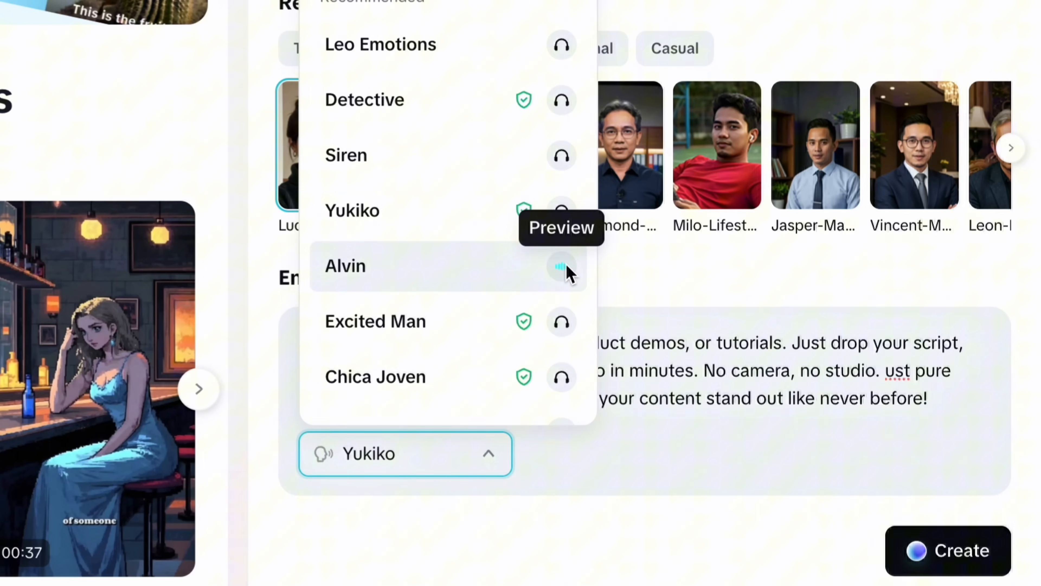
{"action": "mouse_move", "coordinate": [563, 376]}
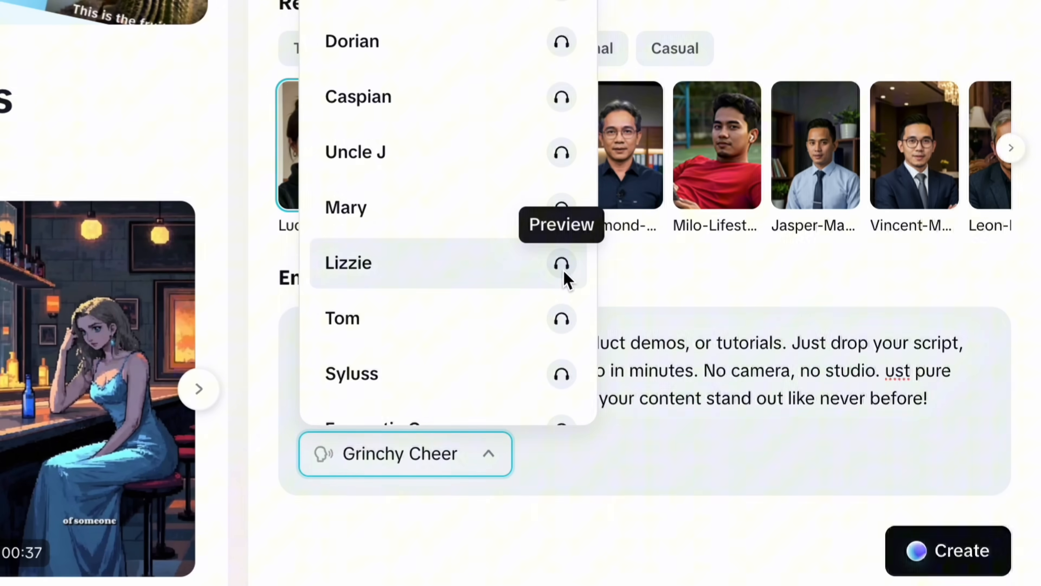
{"action": "left_click", "coordinate": [348, 262]}
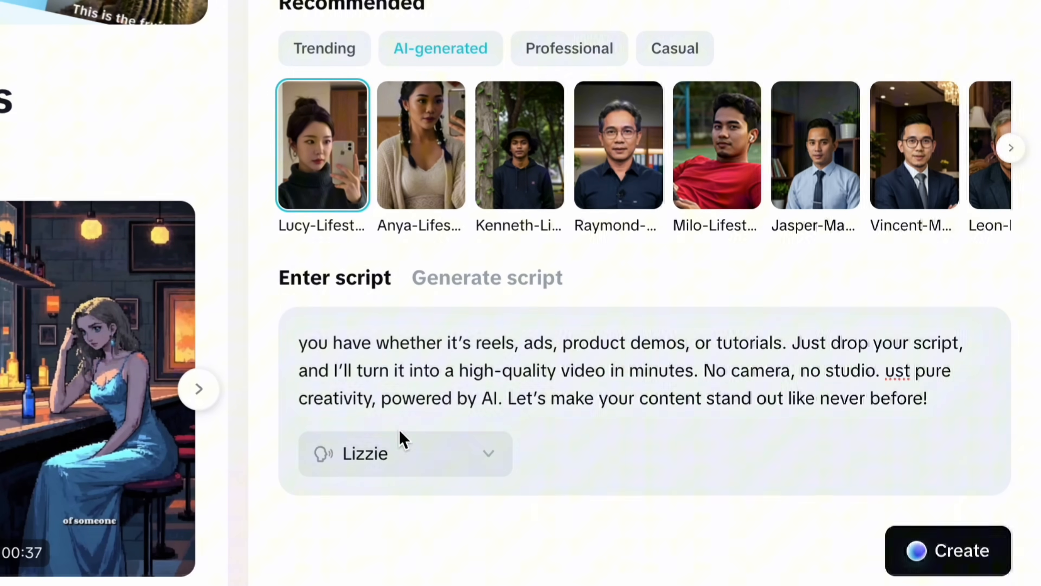
{"action": "mouse_move", "coordinate": [960, 571]}
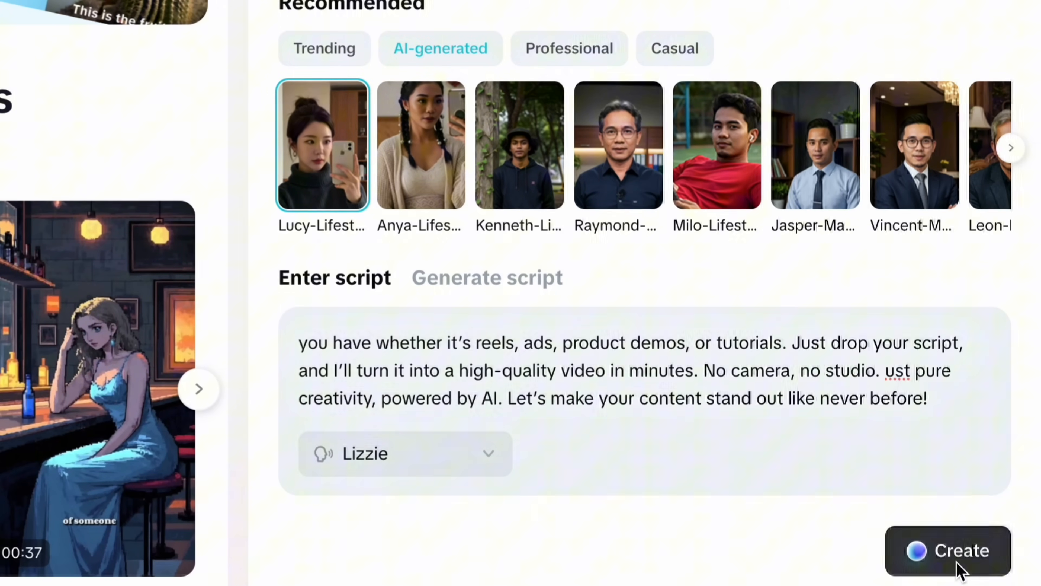
{"action": "left_click", "coordinate": [948, 550]}
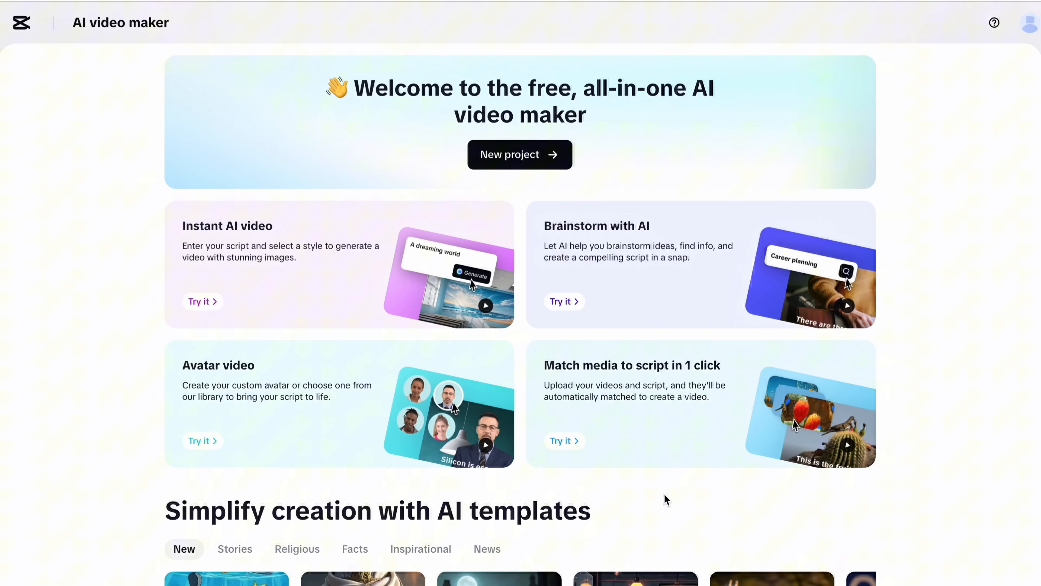
- Load the example Animal World media and script into Match media to script and create the video
{"action": "left_click", "coordinate": [560, 440]}
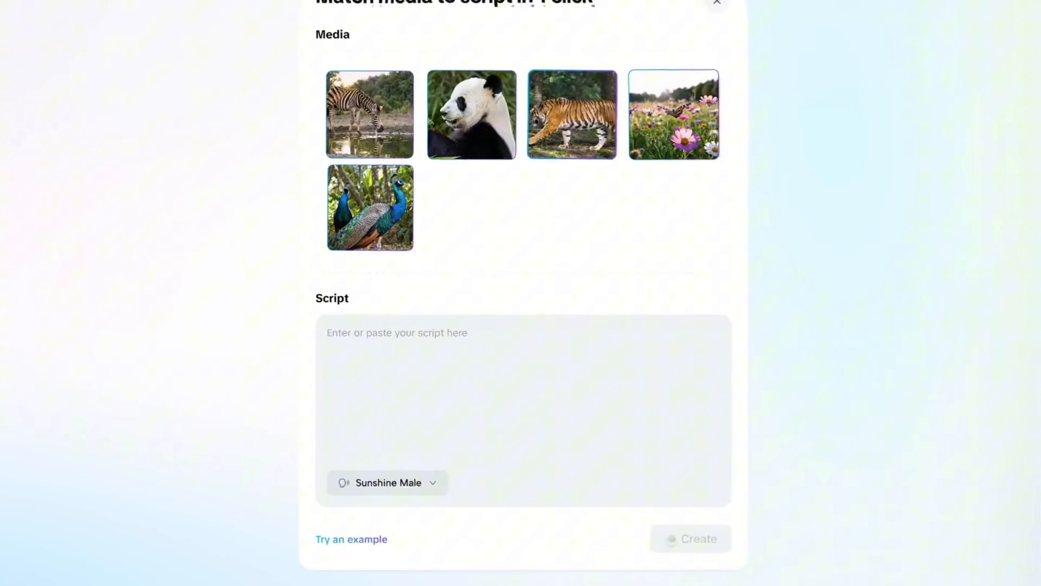
{"action": "left_click", "coordinate": [351, 539]}
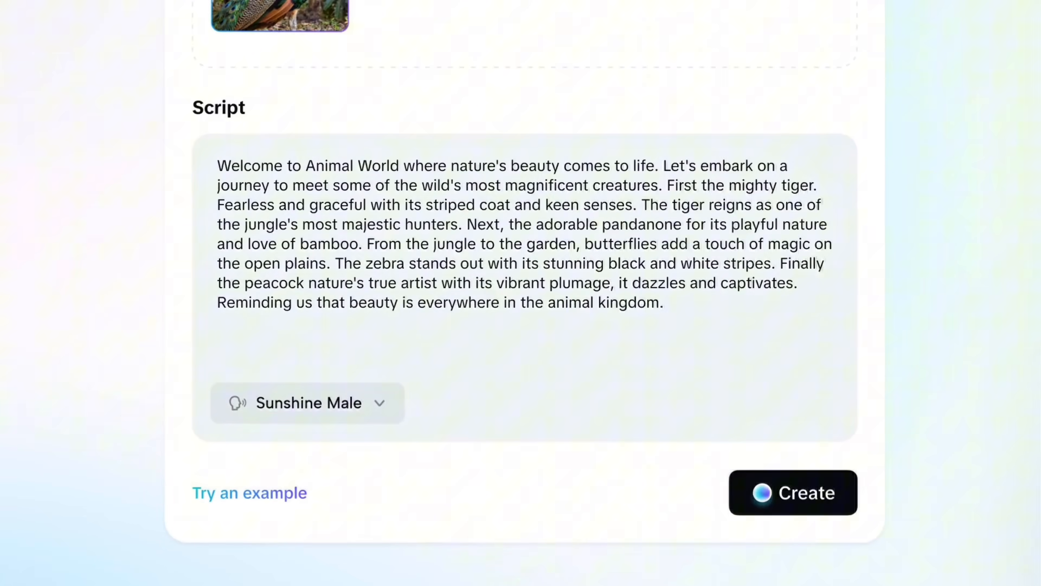
{"action": "left_click", "coordinate": [793, 493]}
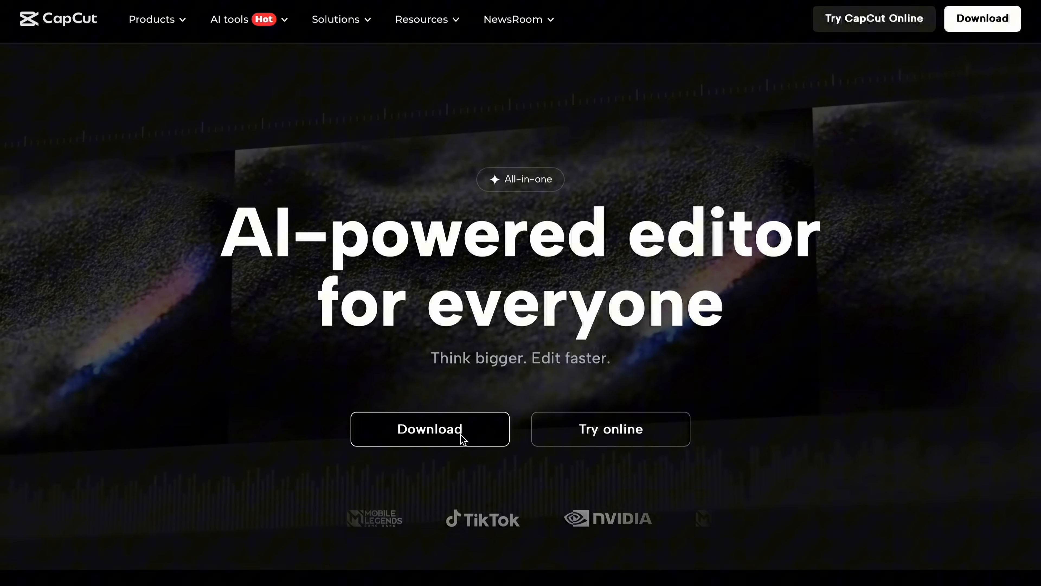
- Scroll down the CapCut homepage toward the app download links
{"action": "scroll", "scroll_direction": "down", "scroll_amount": 3}
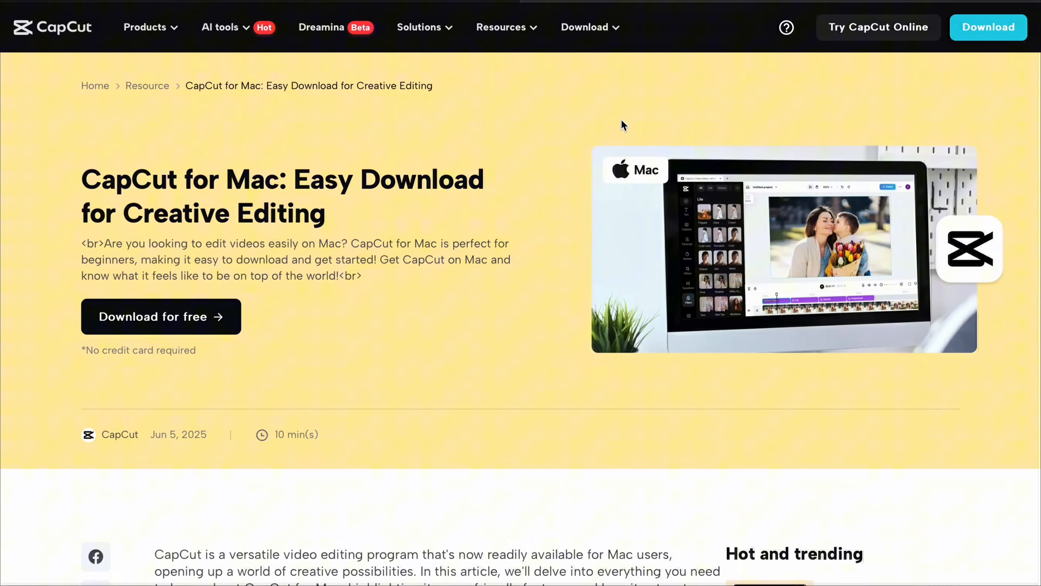
{"action": "mouse_move", "coordinate": [270, 201]}
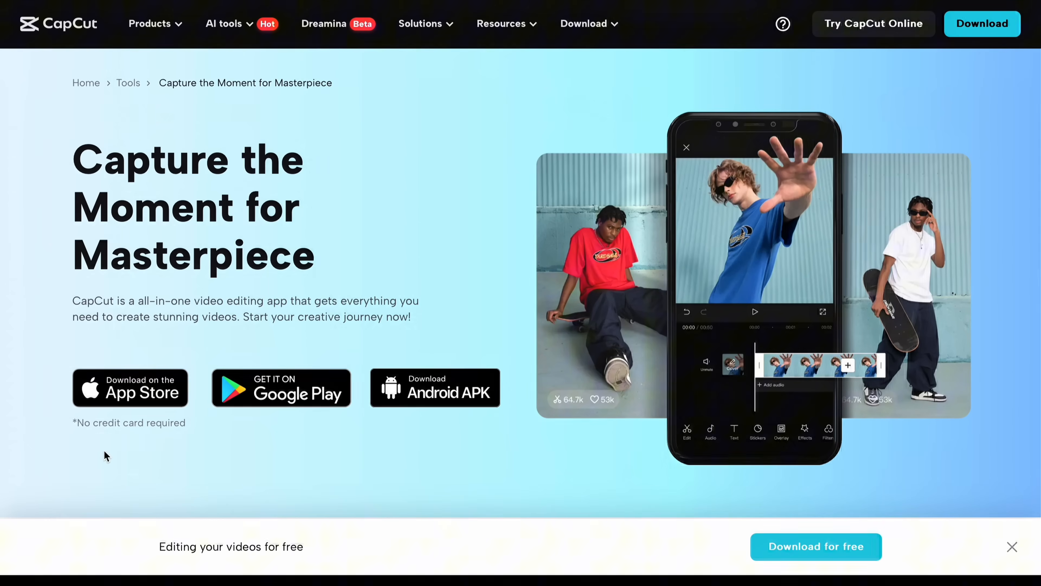
{"action": "mouse_move", "coordinate": [855, 213]}
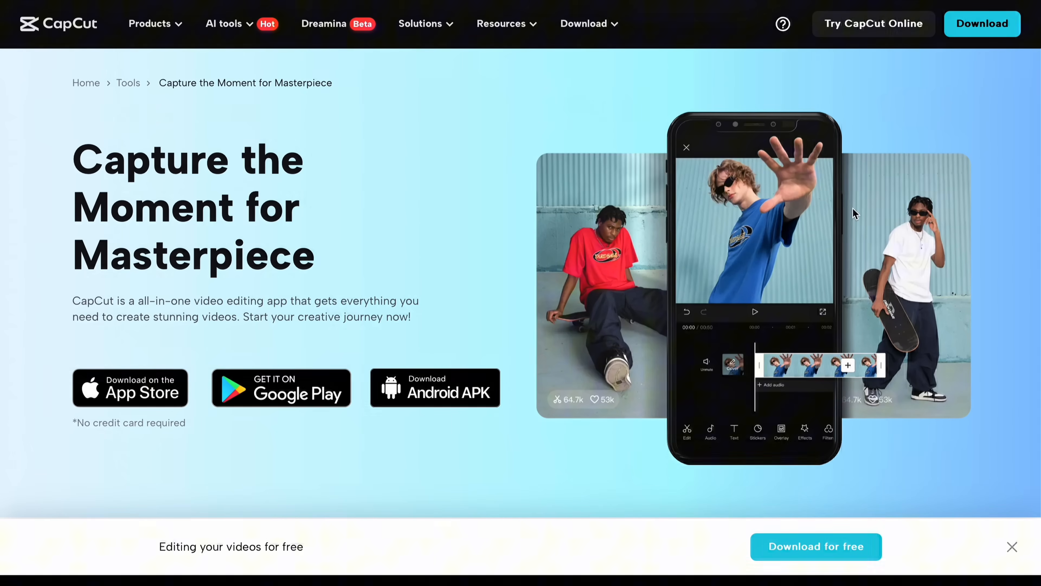
{"action": "mouse_move", "coordinate": [176, 401]}
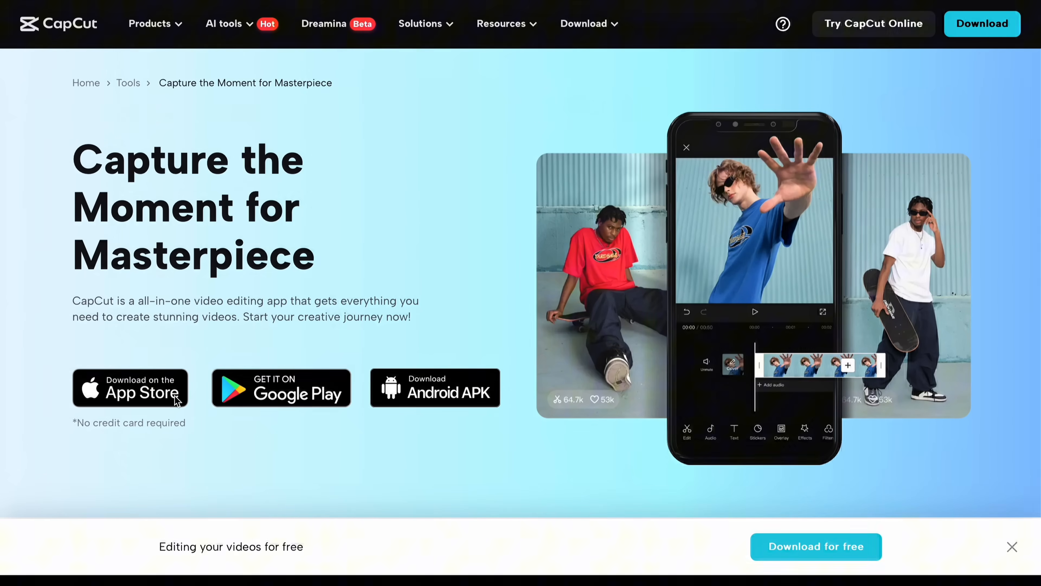